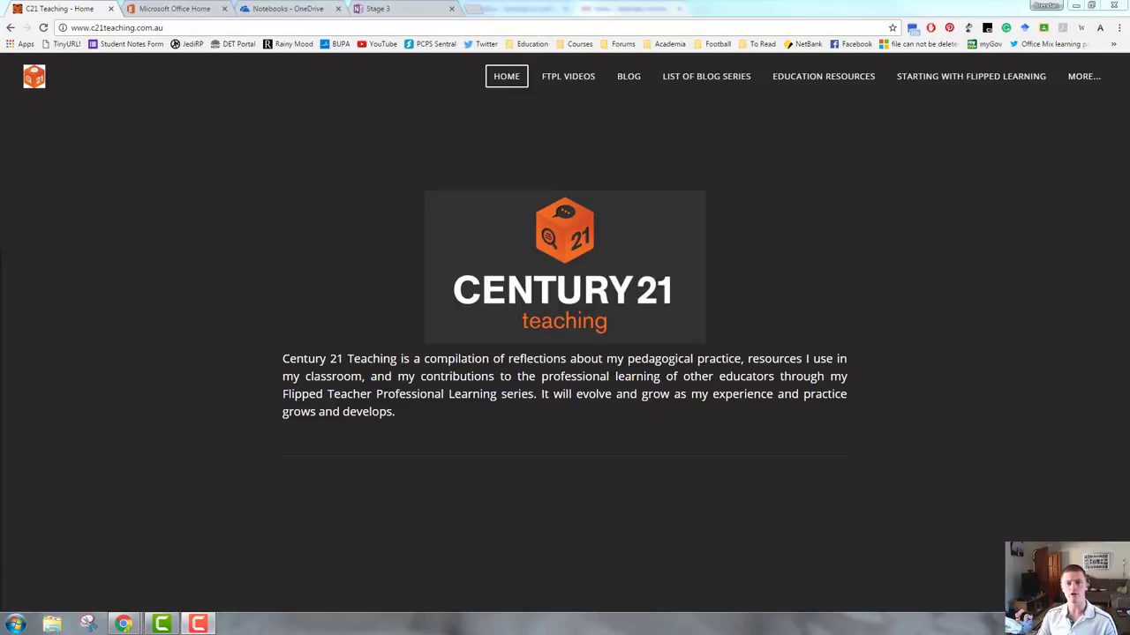
Switch to the browser tab holding the Stage 3 OneNote notebook
left_click(397, 7)
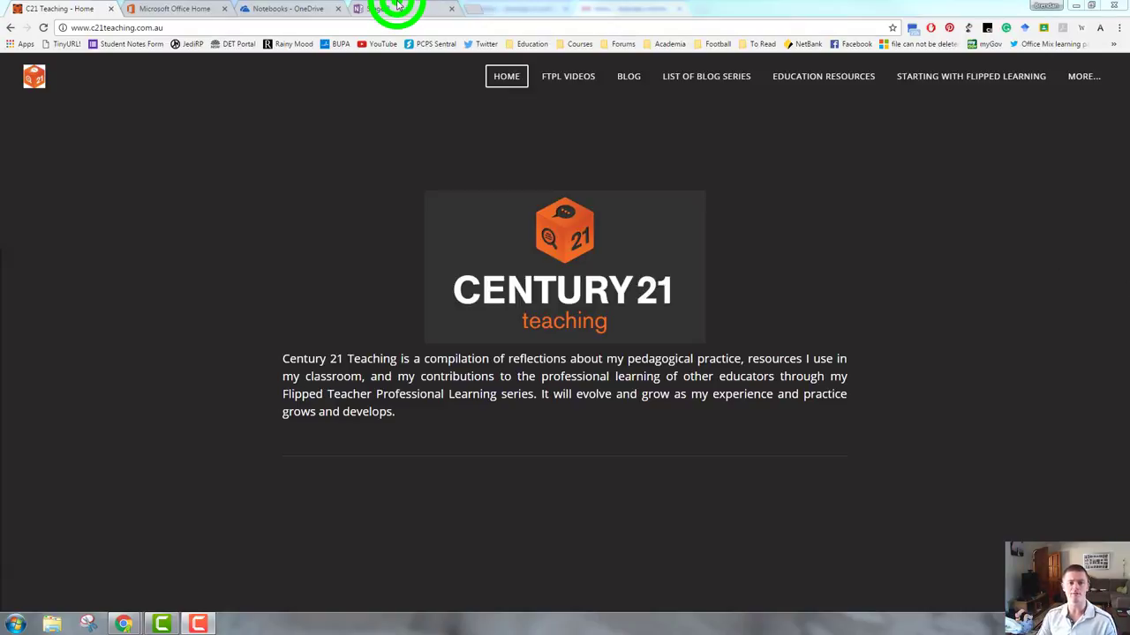
Add a scratch note 'laksdfasldrh' below the Topic 1 title and move it near the top of the page
left_click(377, 7)
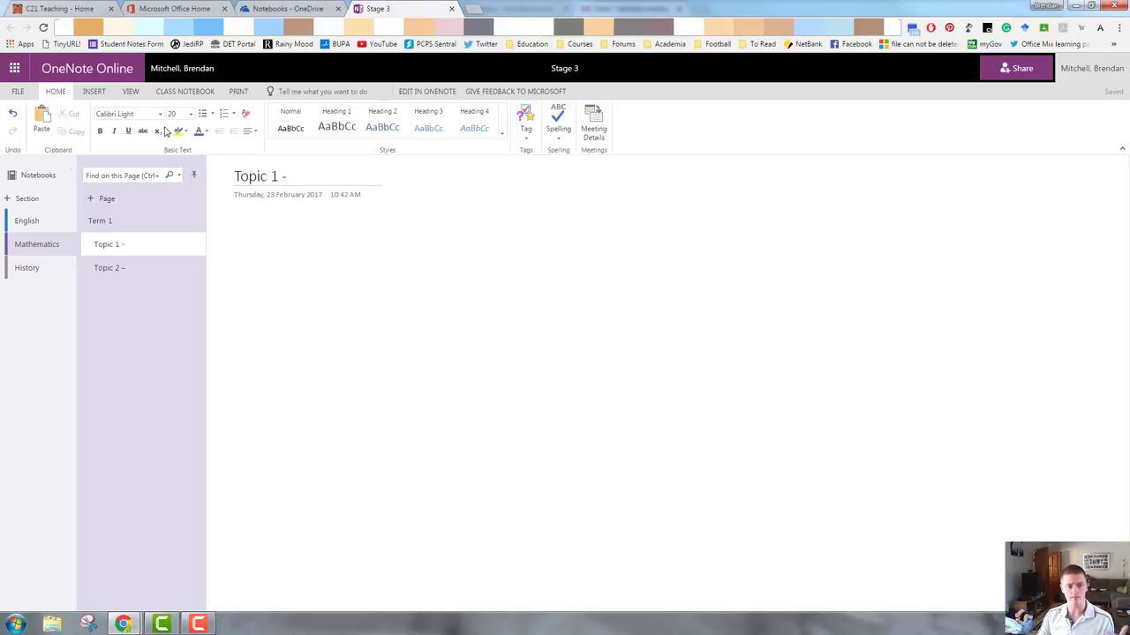
mouse_move(42, 243)
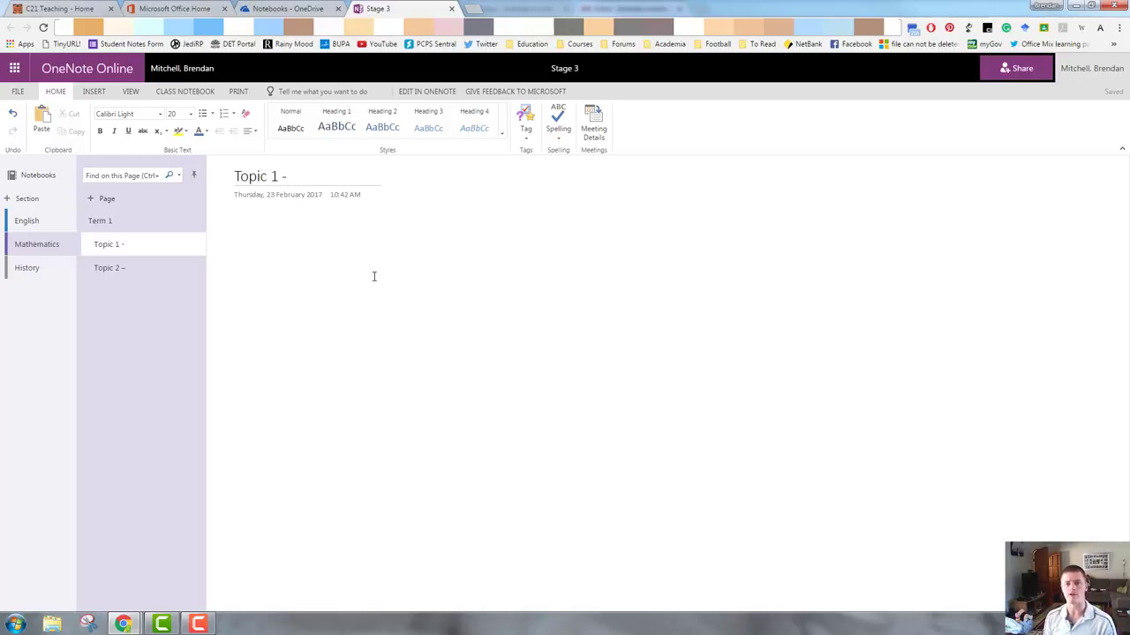
left_click(289, 176)
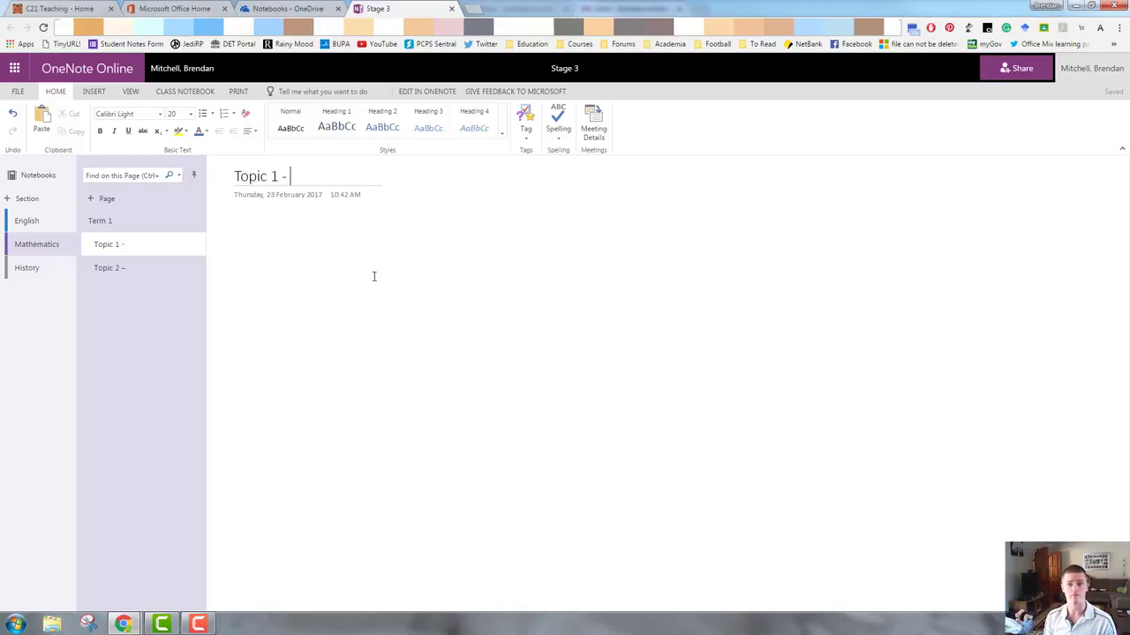
left_click(314, 284)
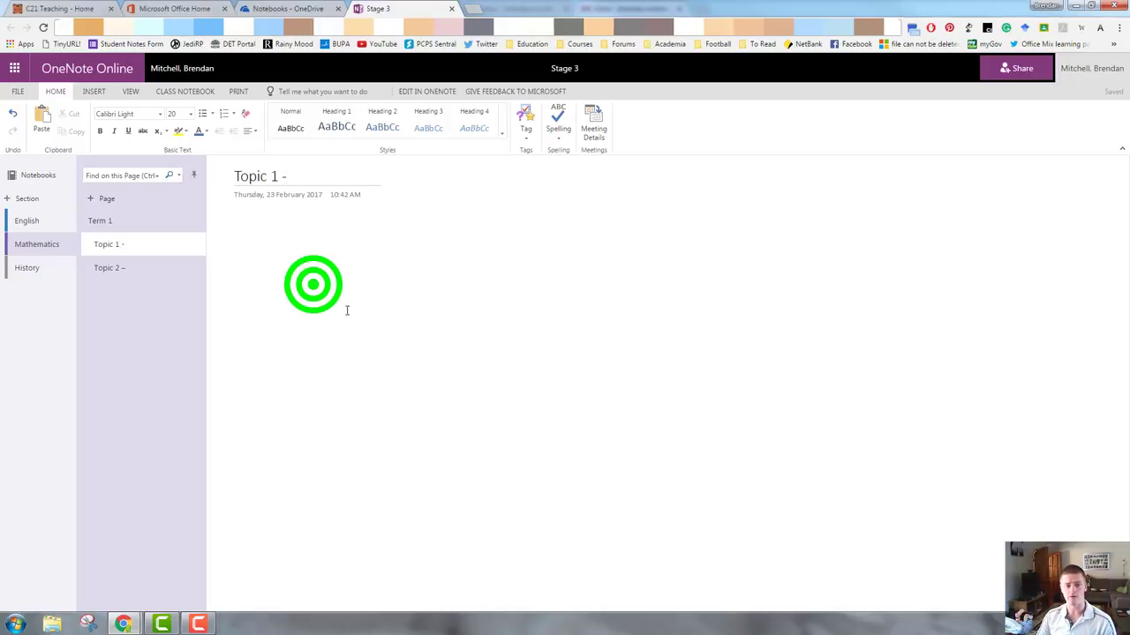
left_click(545, 397)
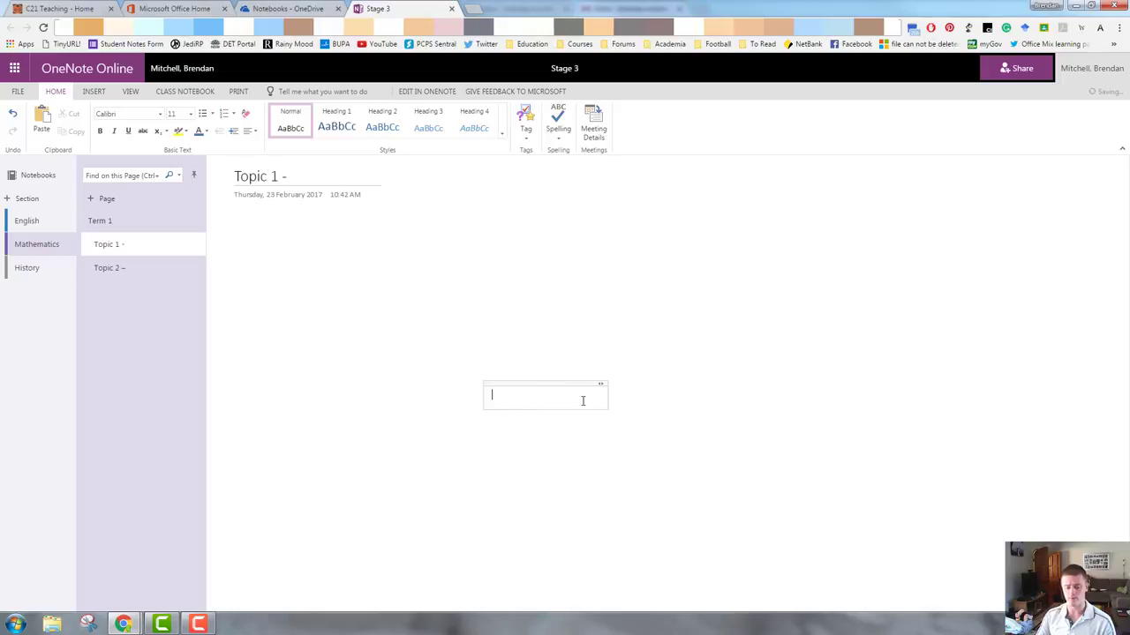
type("laksdfasldrh")
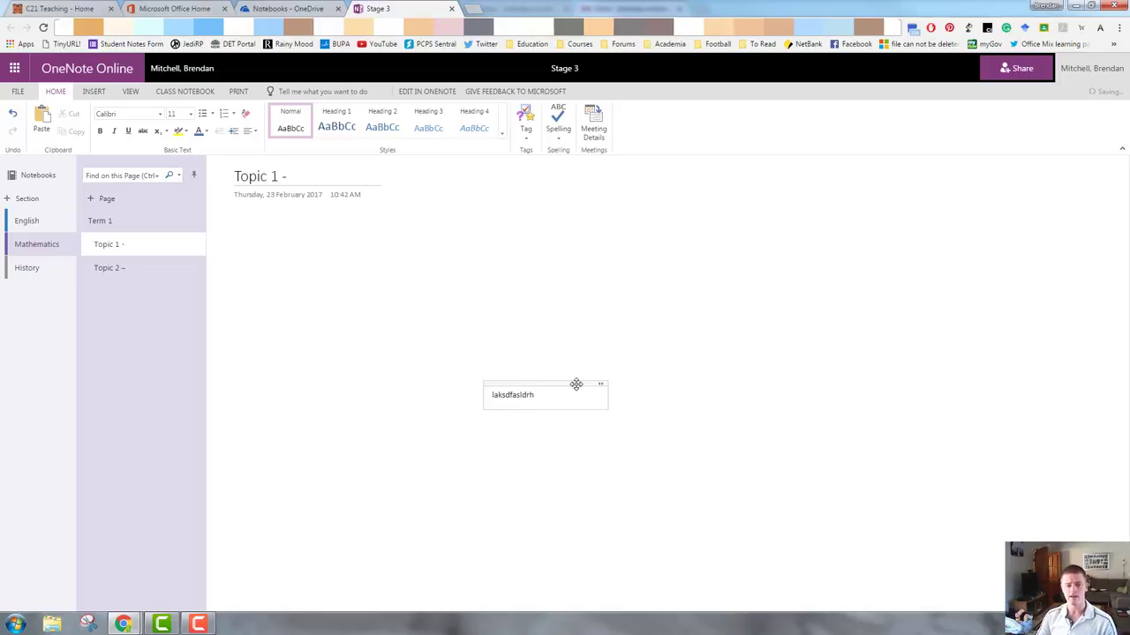
left_click_drag(576, 385, 926, 169)
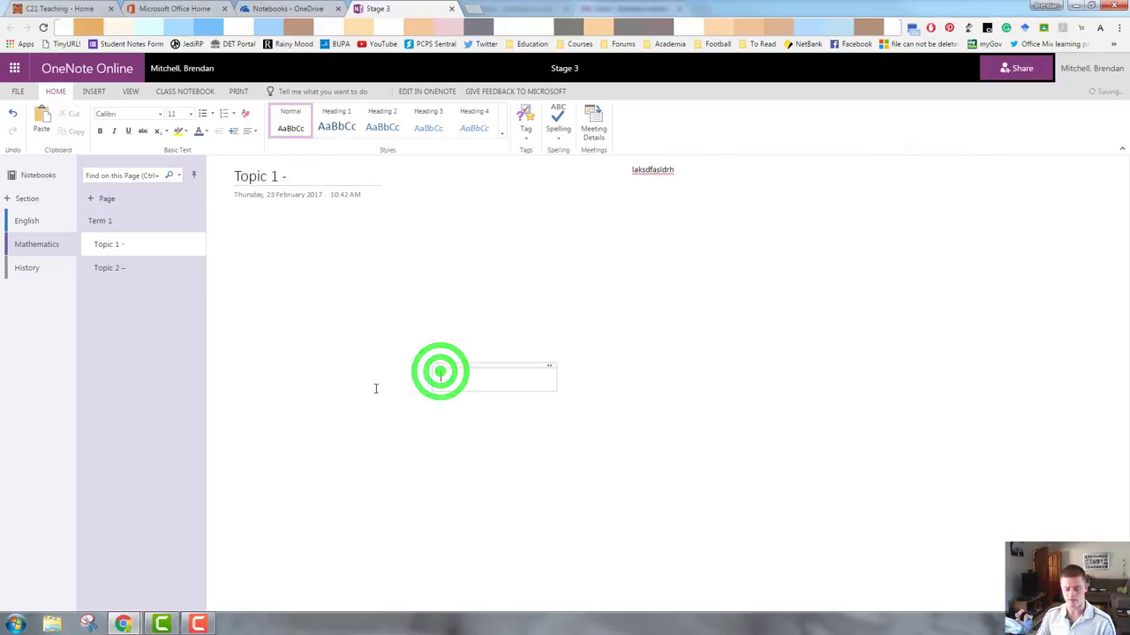
Add two more scratch notes ('sdh', 'jkhks'), moving the second to the right side of the page
type("sdhf")
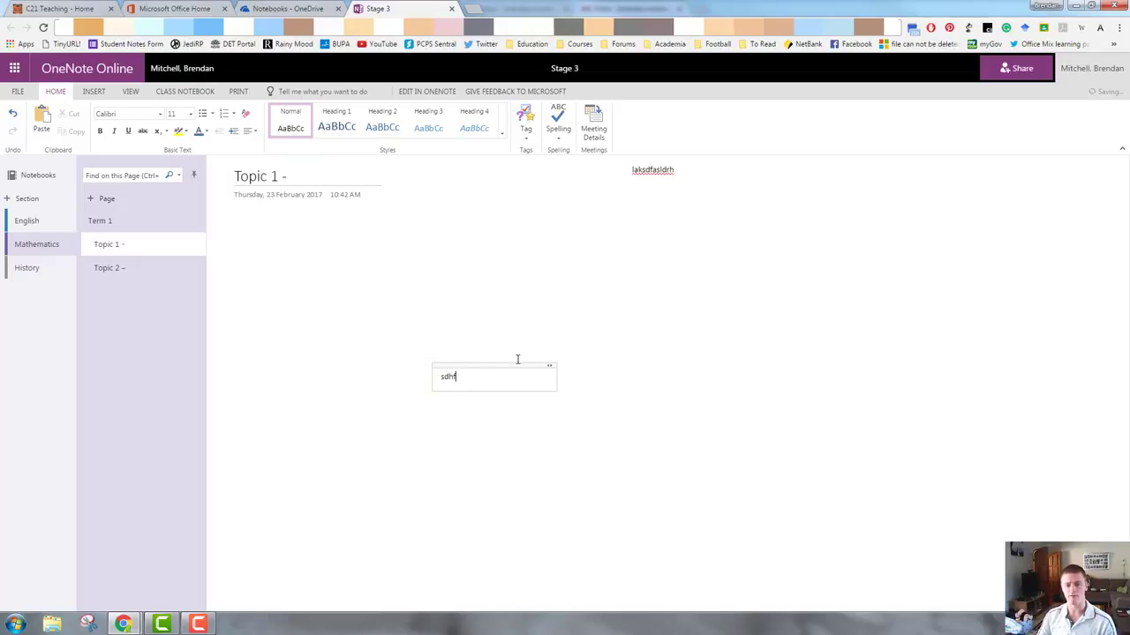
left_click_drag(494, 362, 819, 336)
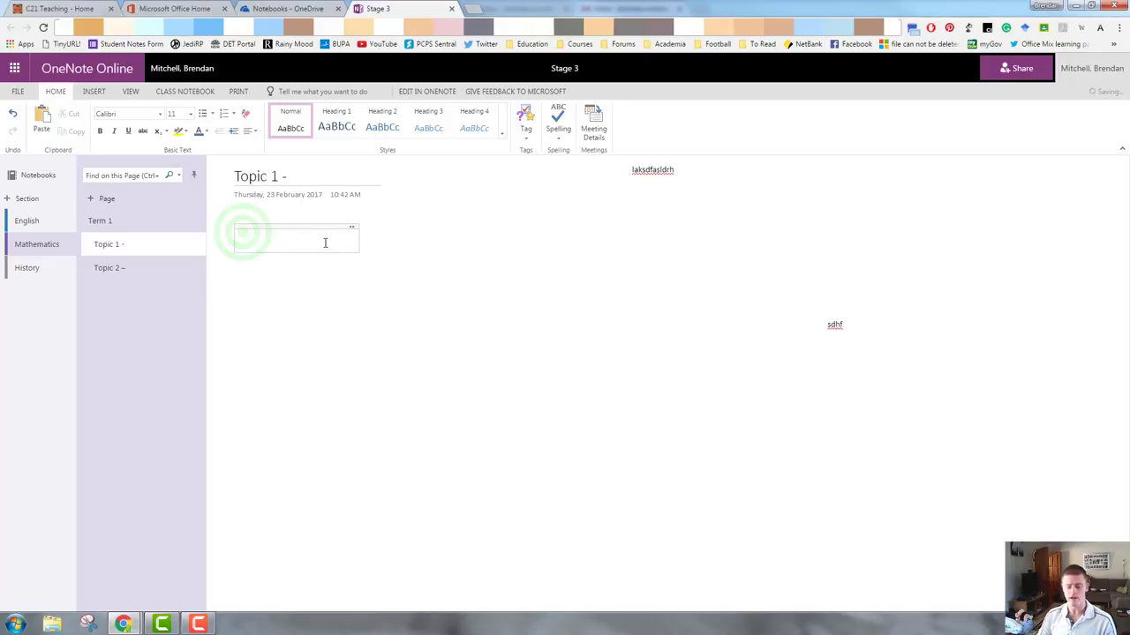
type("jkhksjhlsdkjhskdljfhsdkjhsdkjf")
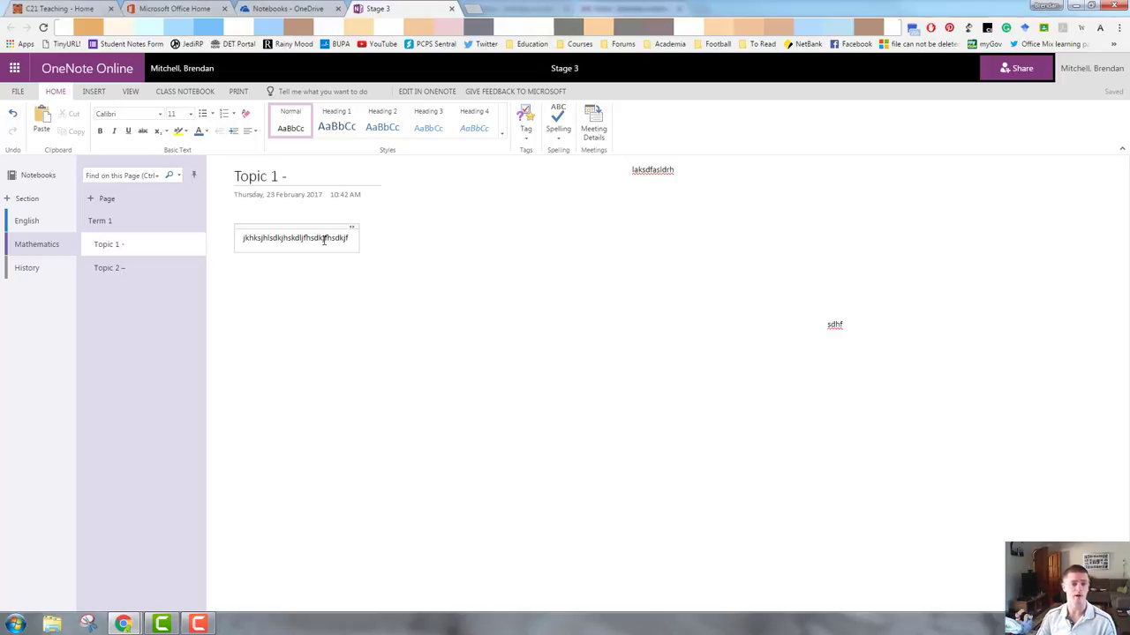
left_click(94, 92)
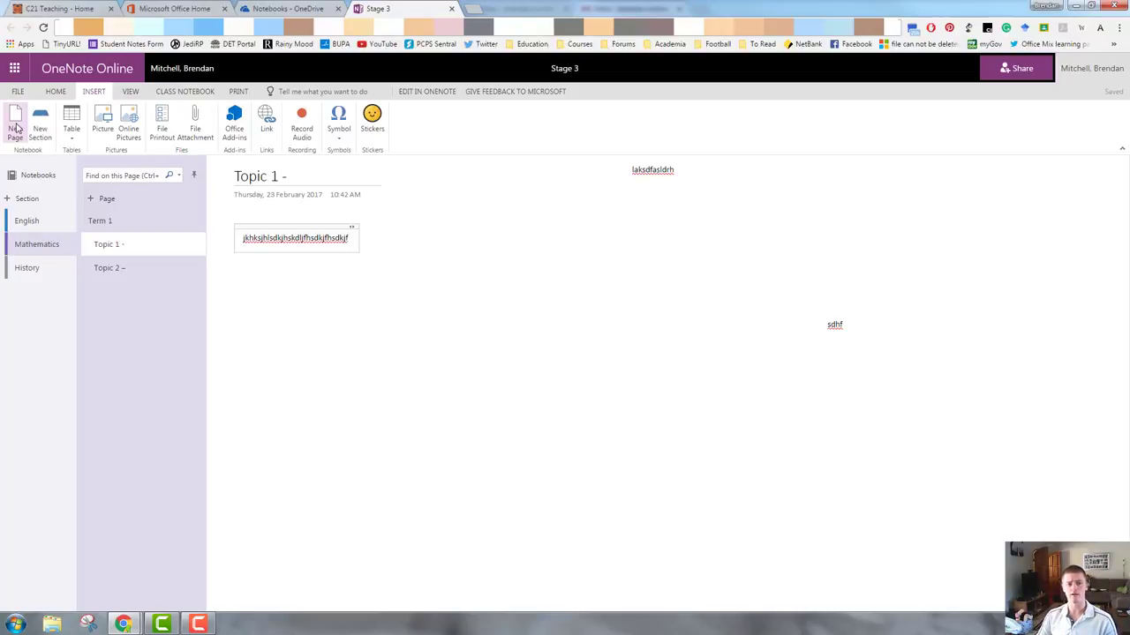
mouse_move(39, 123)
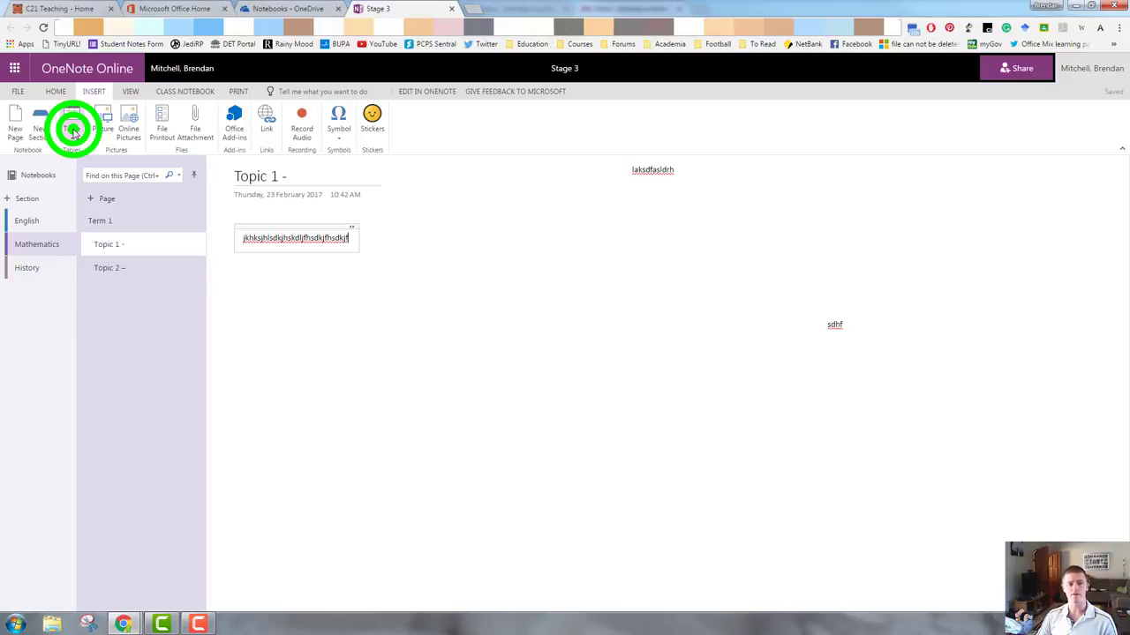
Insert a 6×7 grid table in the Topic 1 note and fill two cells with scratch text 'sdfsd'
left_click(70, 120)
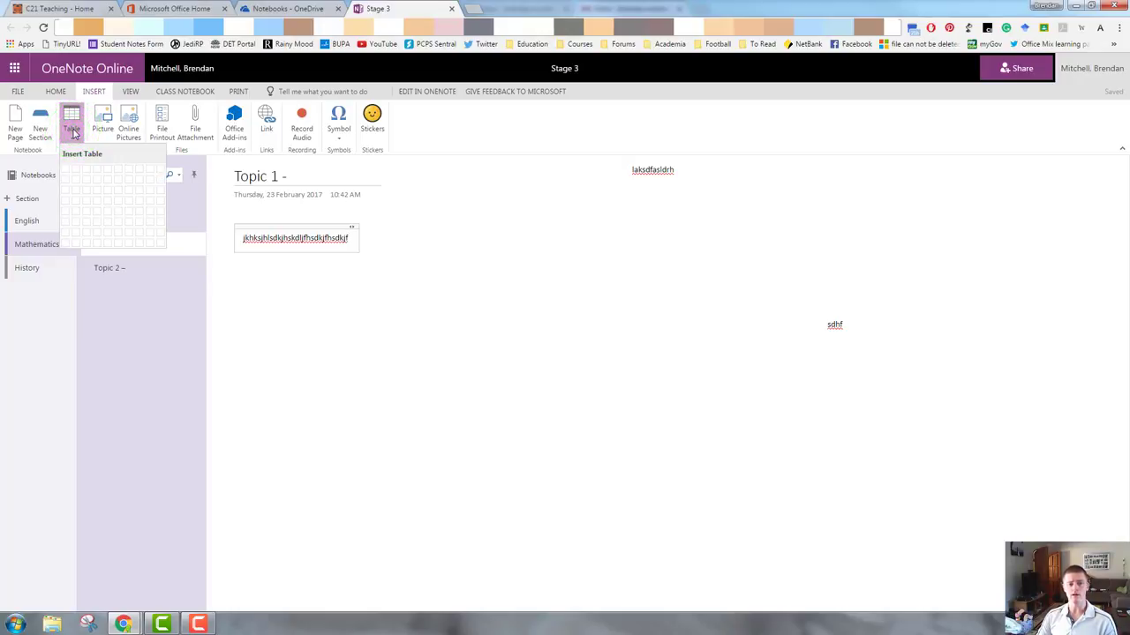
mouse_move(104, 198)
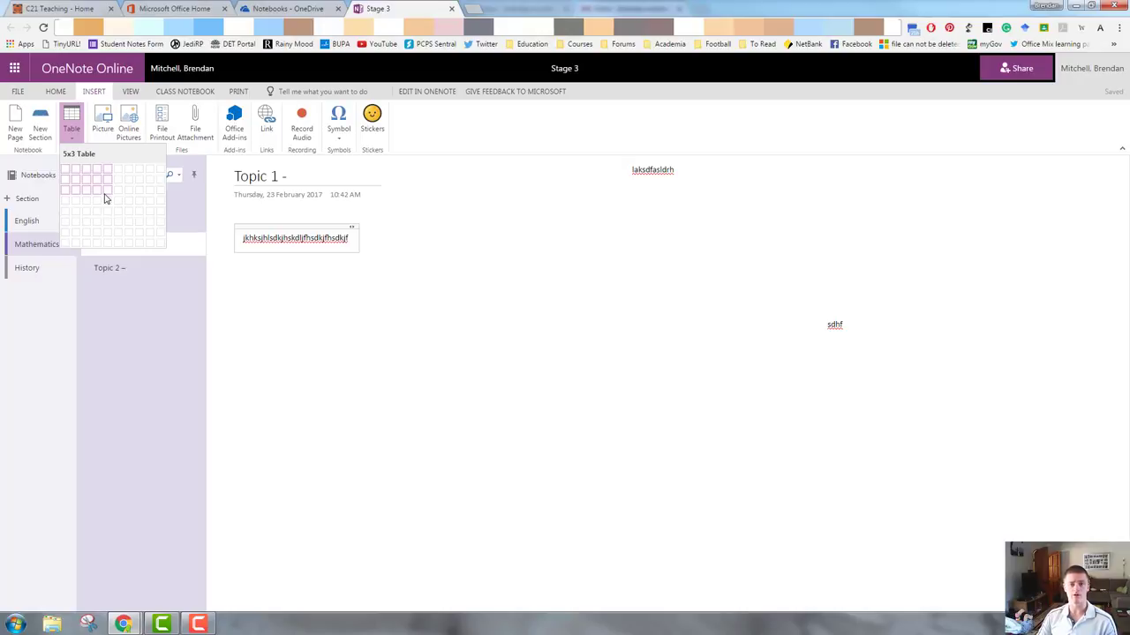
mouse_move(109, 185)
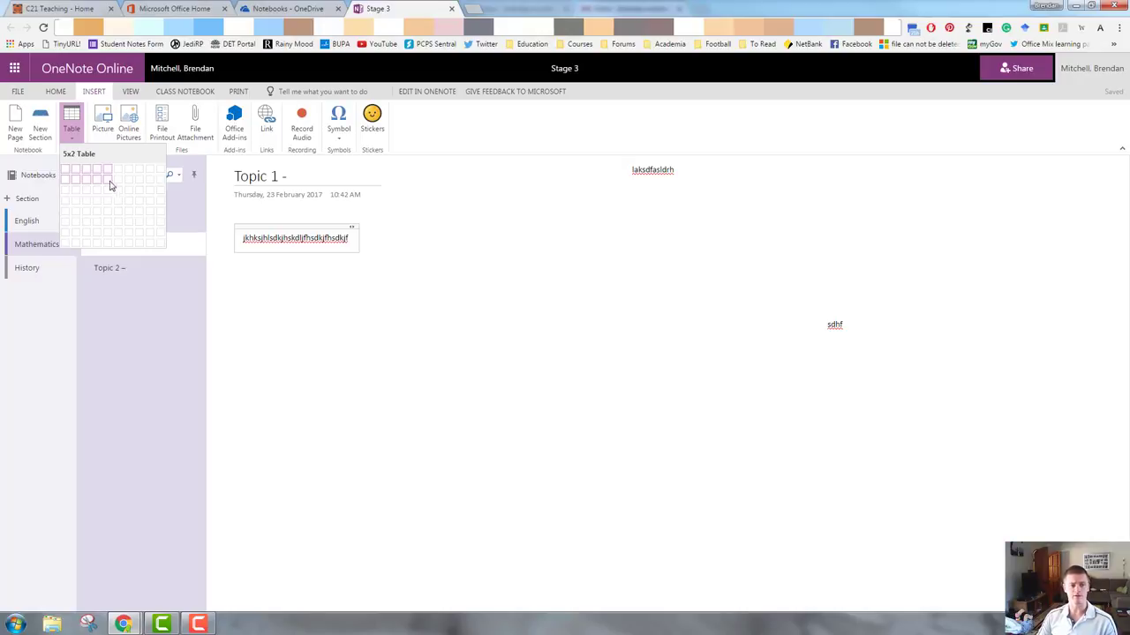
mouse_move(120, 233)
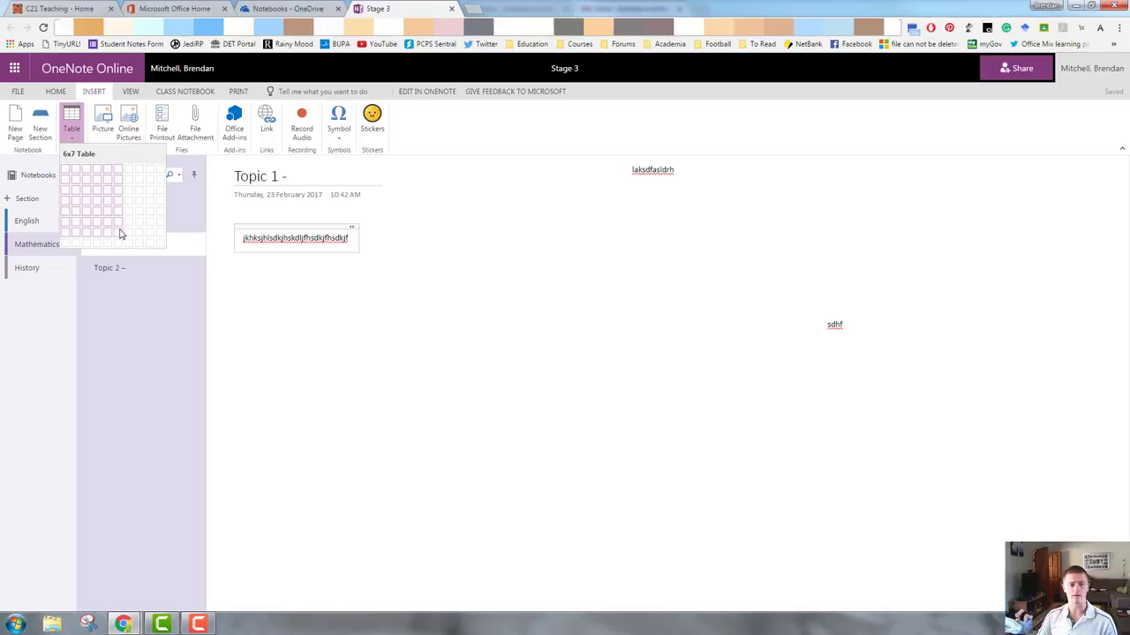
left_click(118, 233)
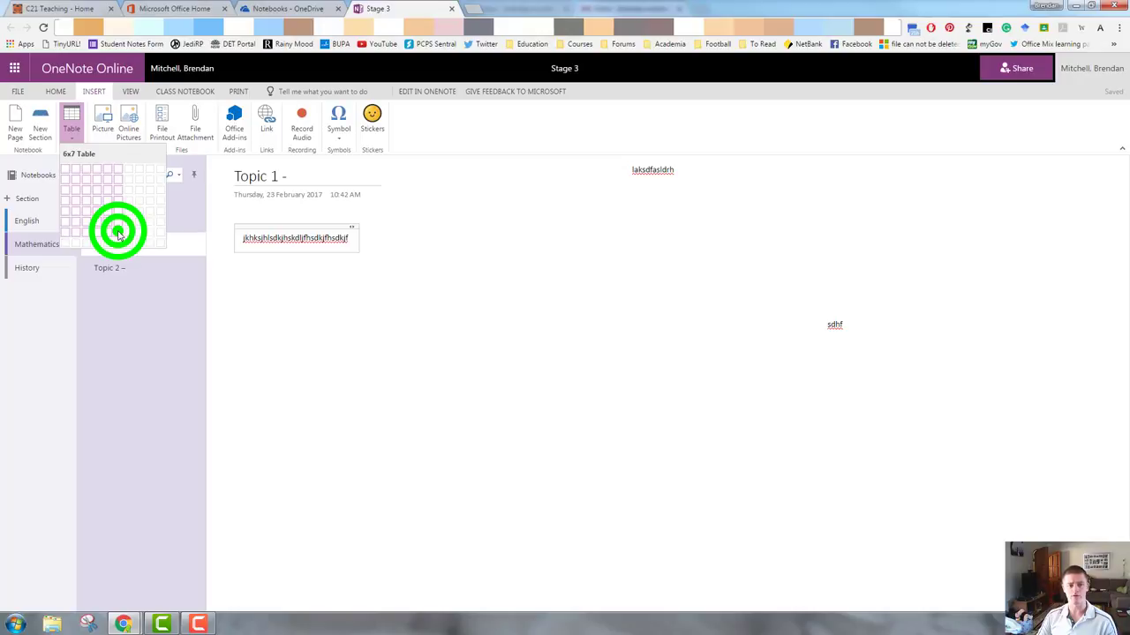
left_click(116, 233)
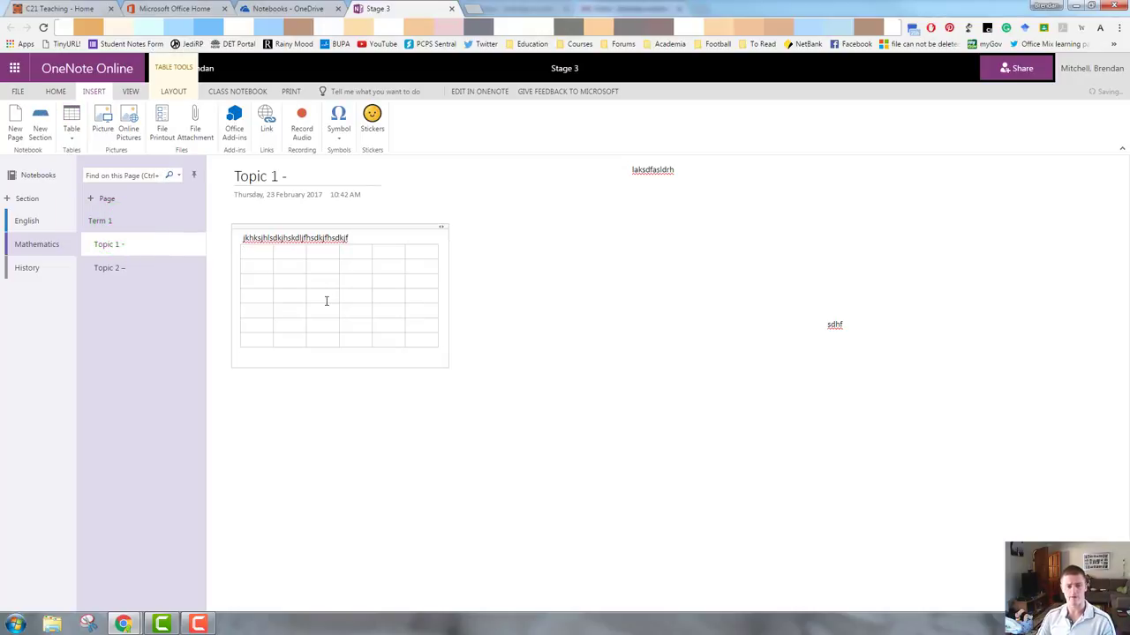
type("sdfsd")
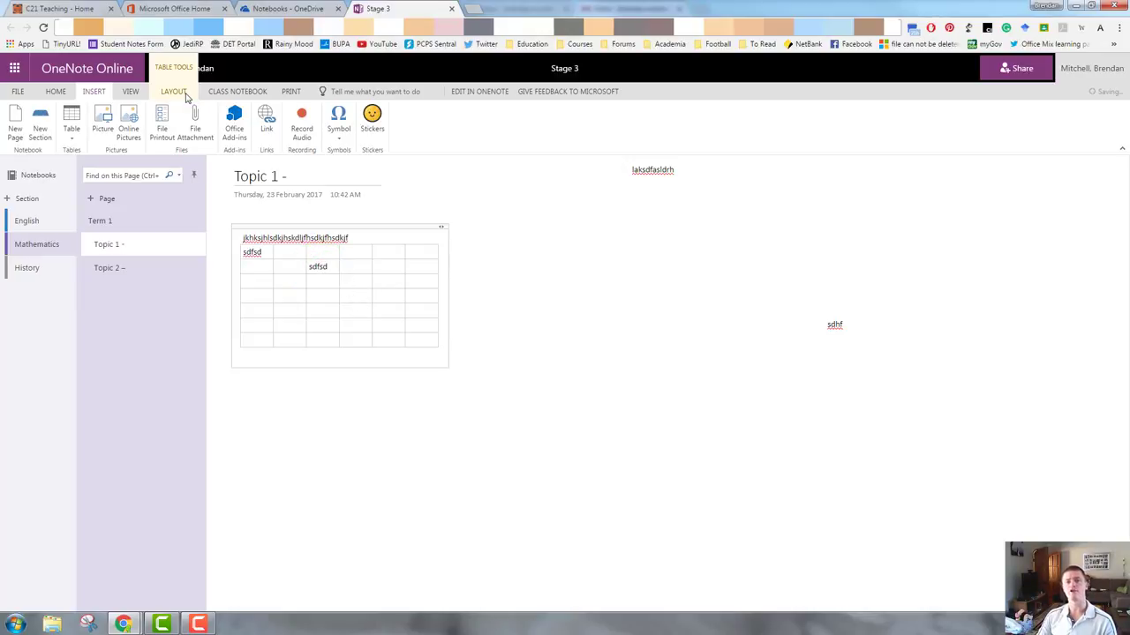
left_click(173, 92)
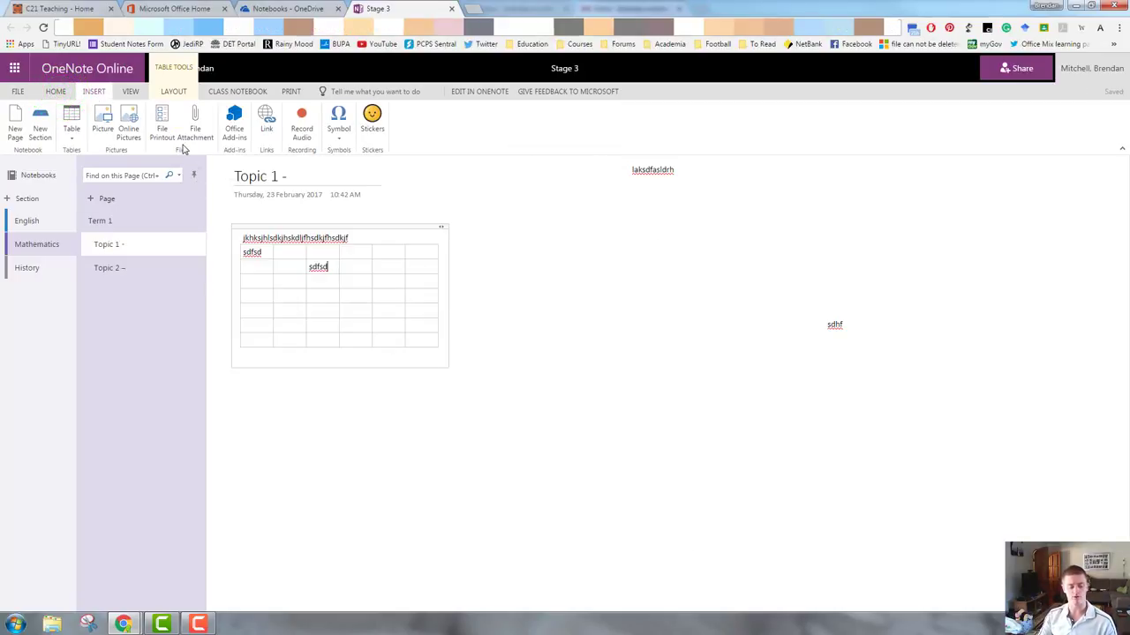
Insert the Capture.PNG Century 21 cube picture from the computer onto the page
left_click(71, 120)
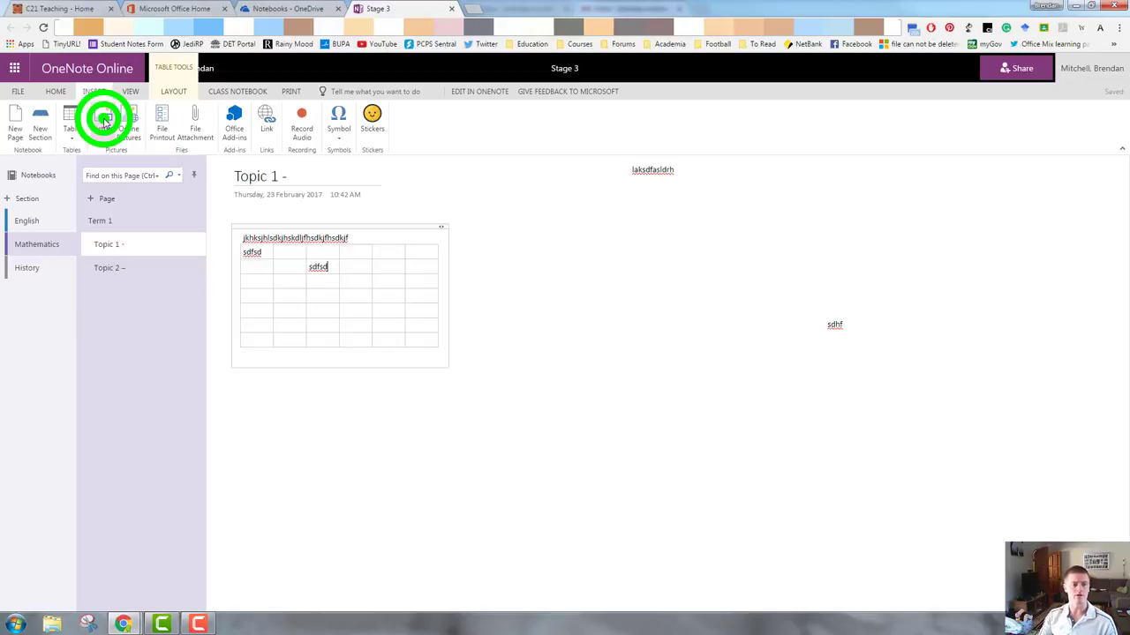
left_click(103, 120)
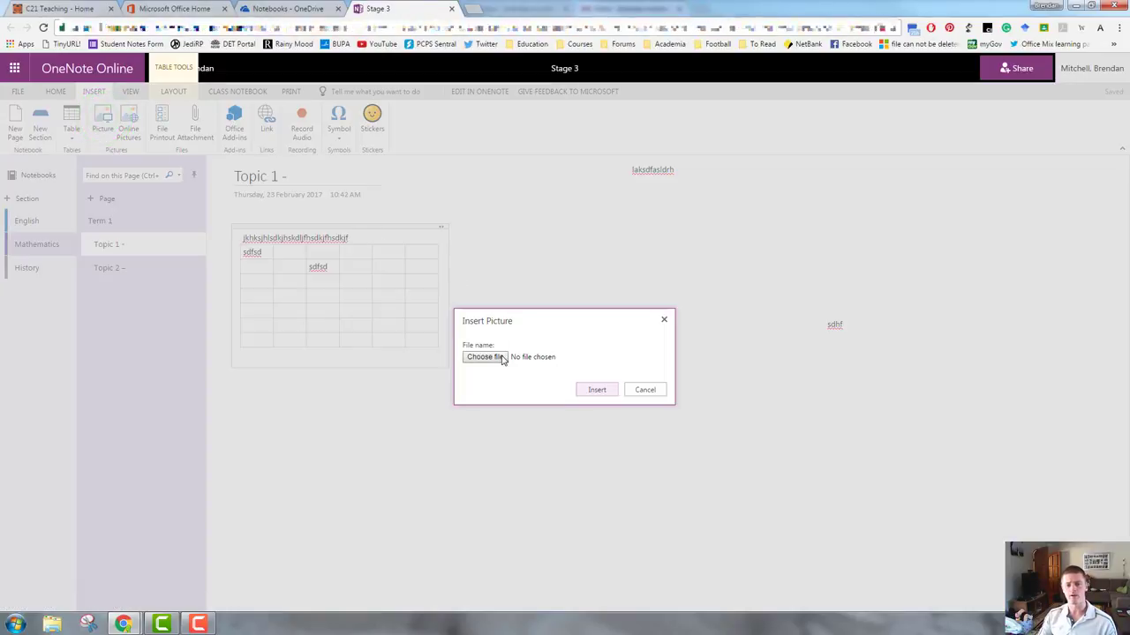
left_click(486, 357)
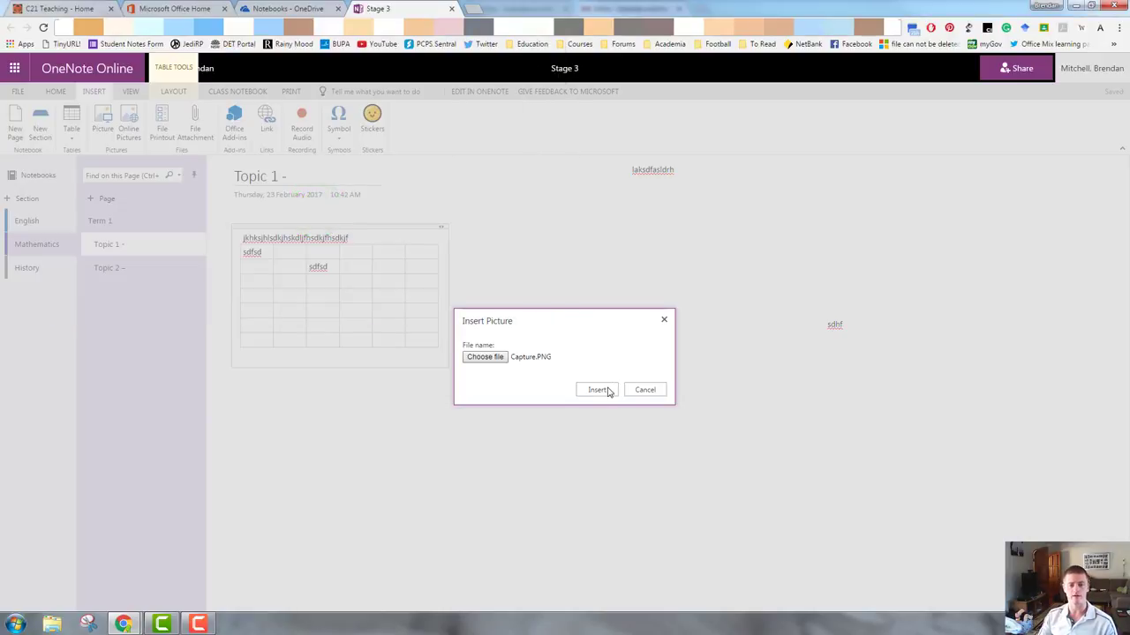
left_click(596, 390)
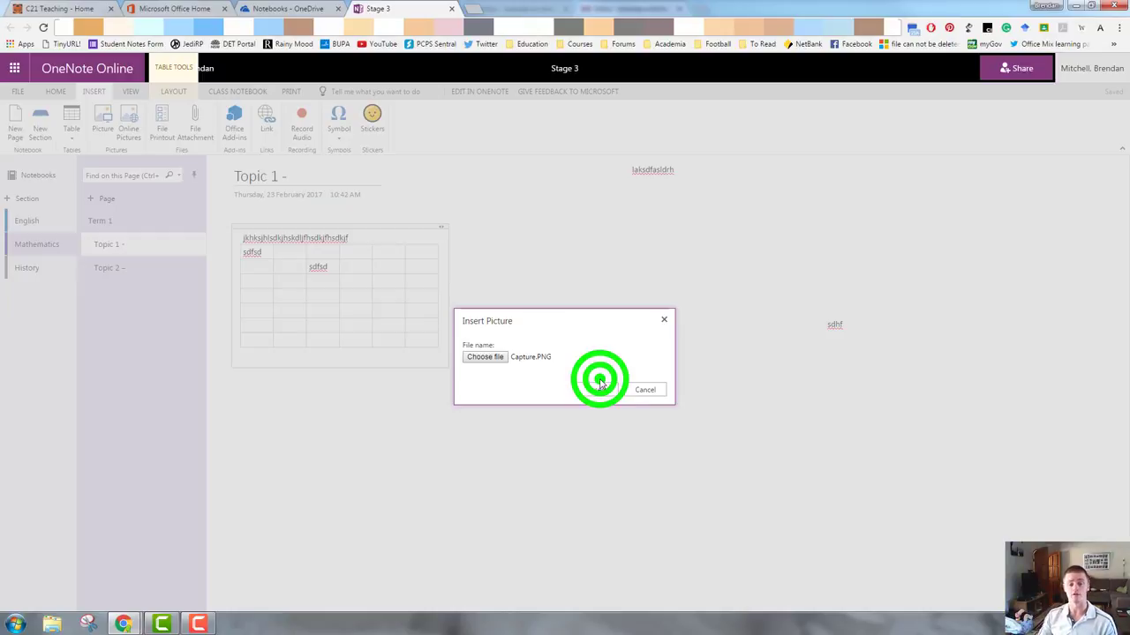
left_click(600, 379)
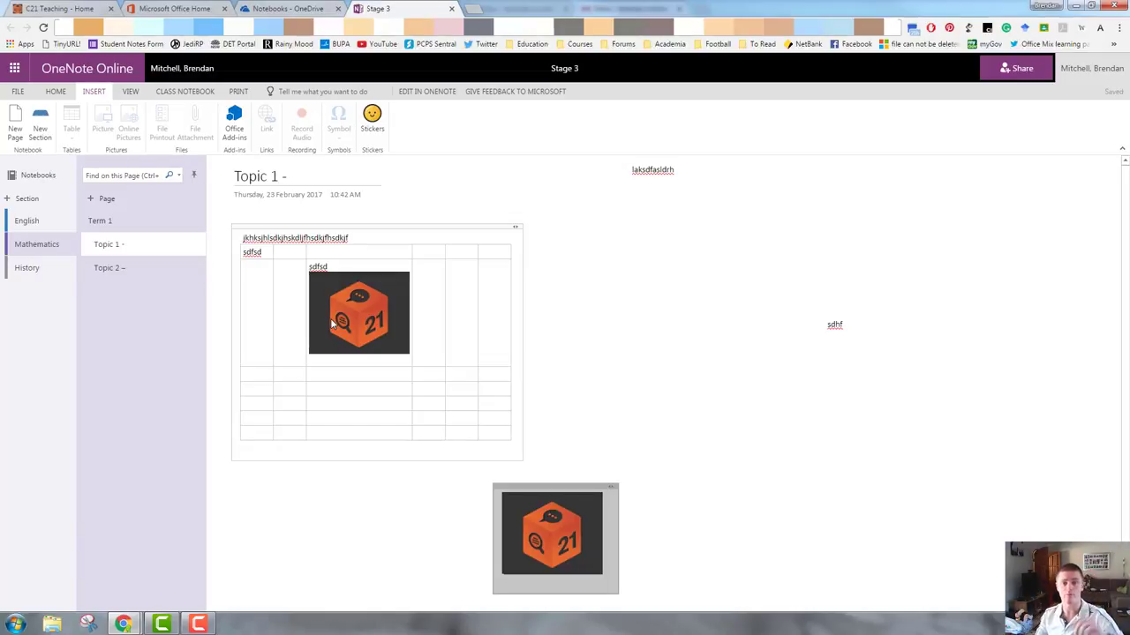
Delete the duplicate cube picture inside the table, keeping the copy below it
left_click(350, 314)
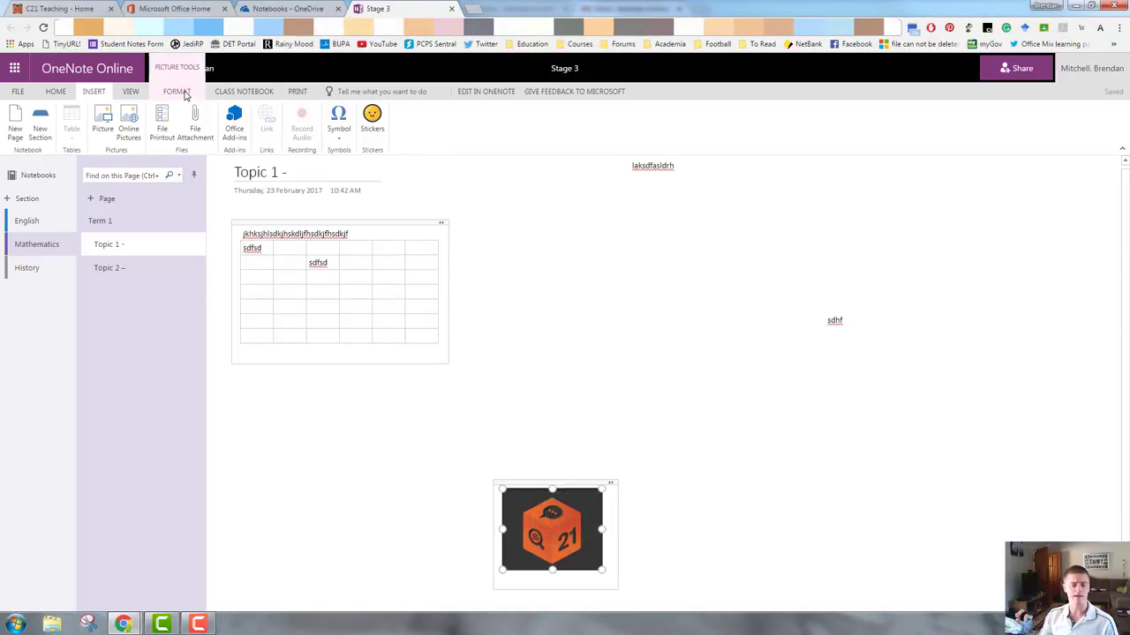
left_click(177, 92)
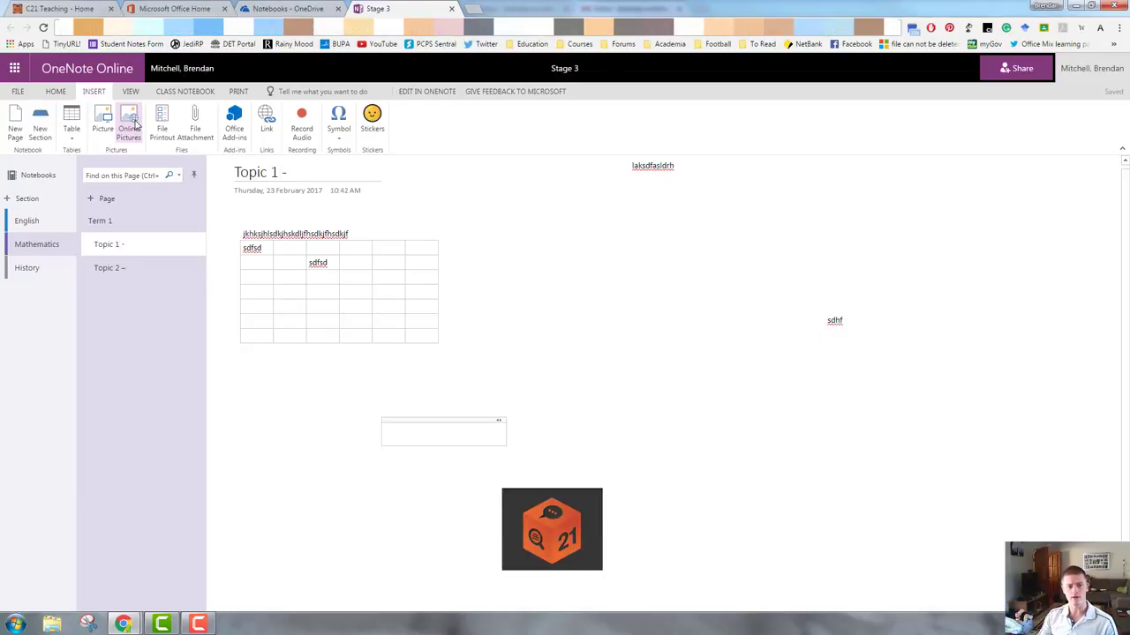
Search Bing online pictures for 'geometry' and insert the vector angle diagram
left_click(127, 120)
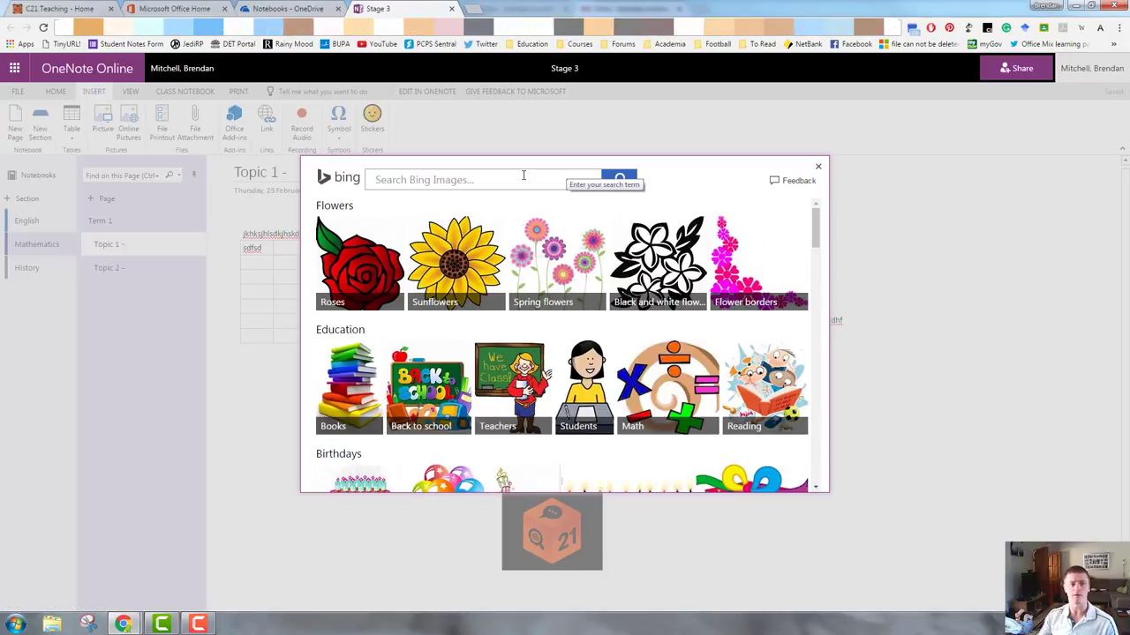
mouse_move(519, 226)
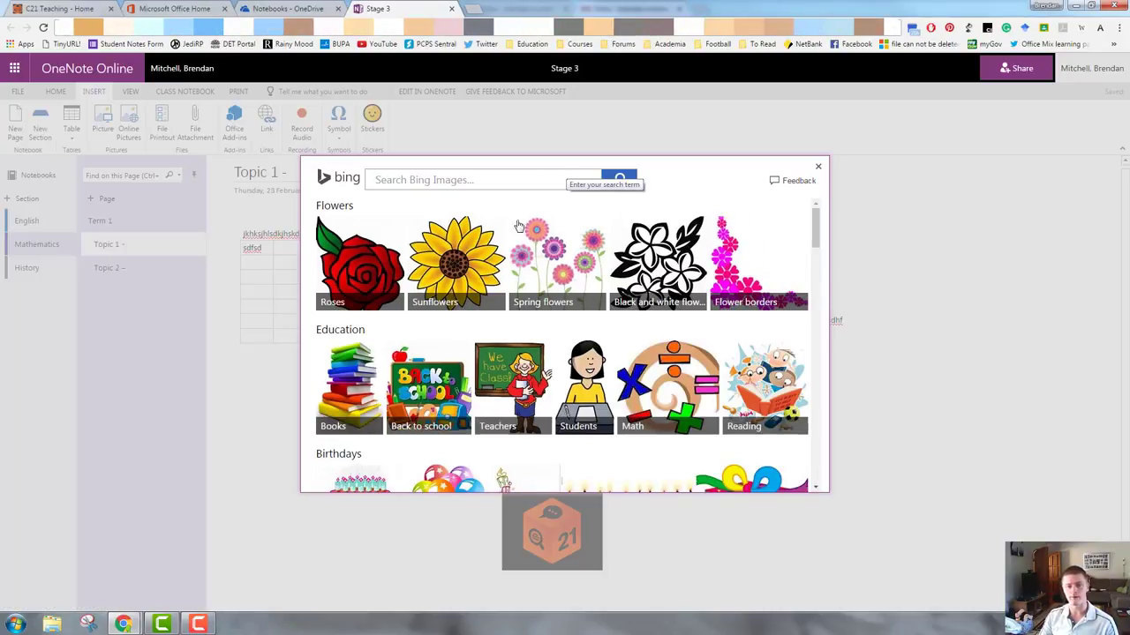
scroll("down", 3)
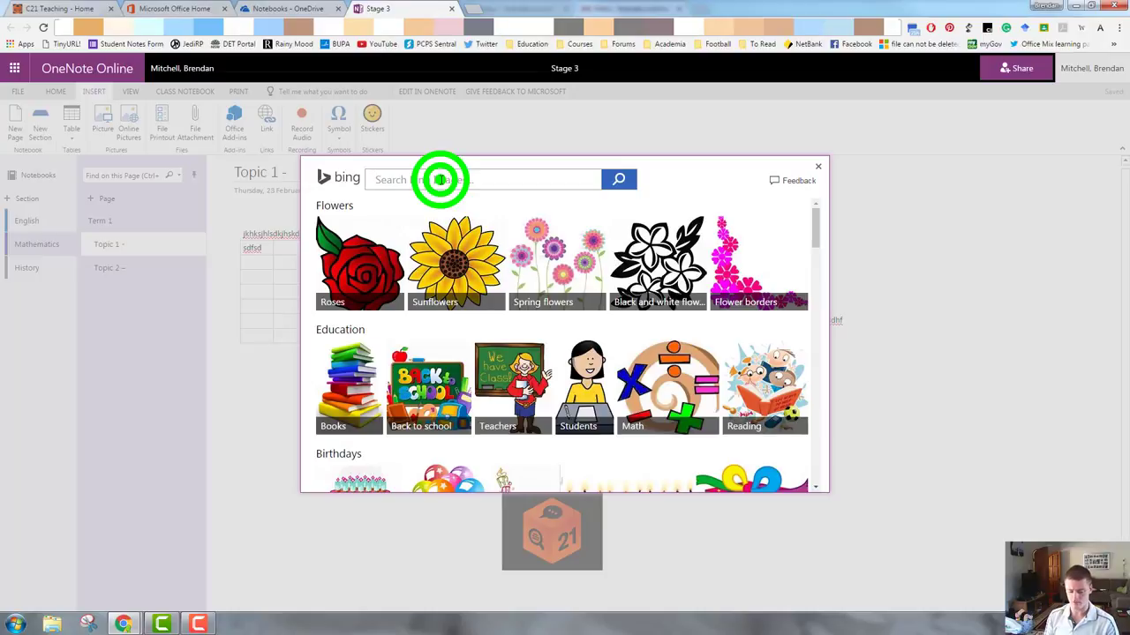
type("geometry")
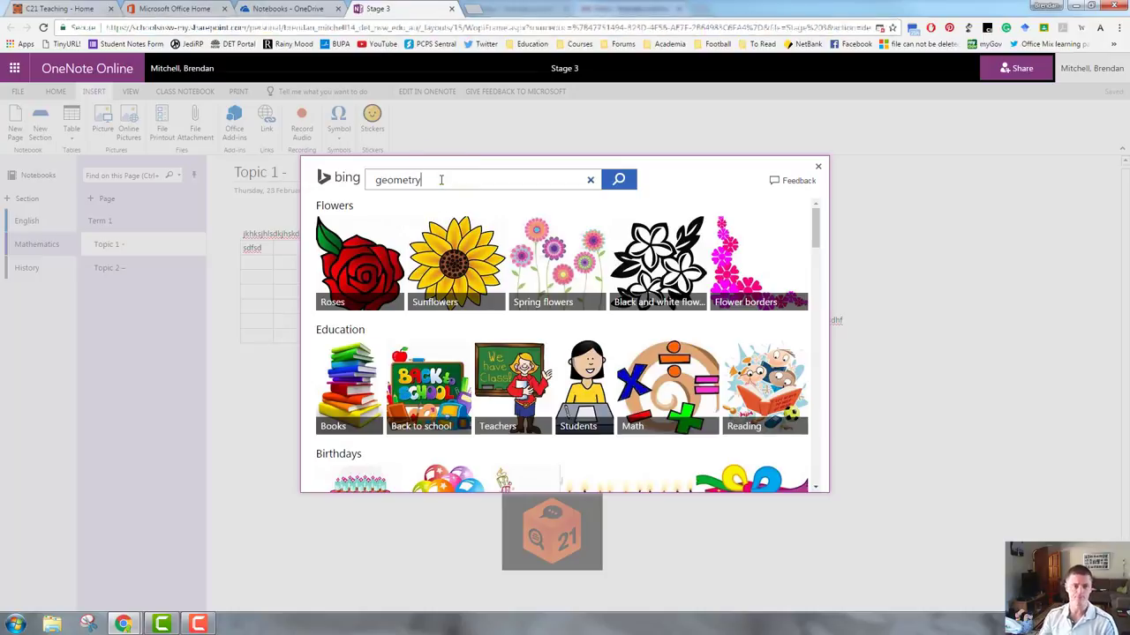
left_click(618, 180)
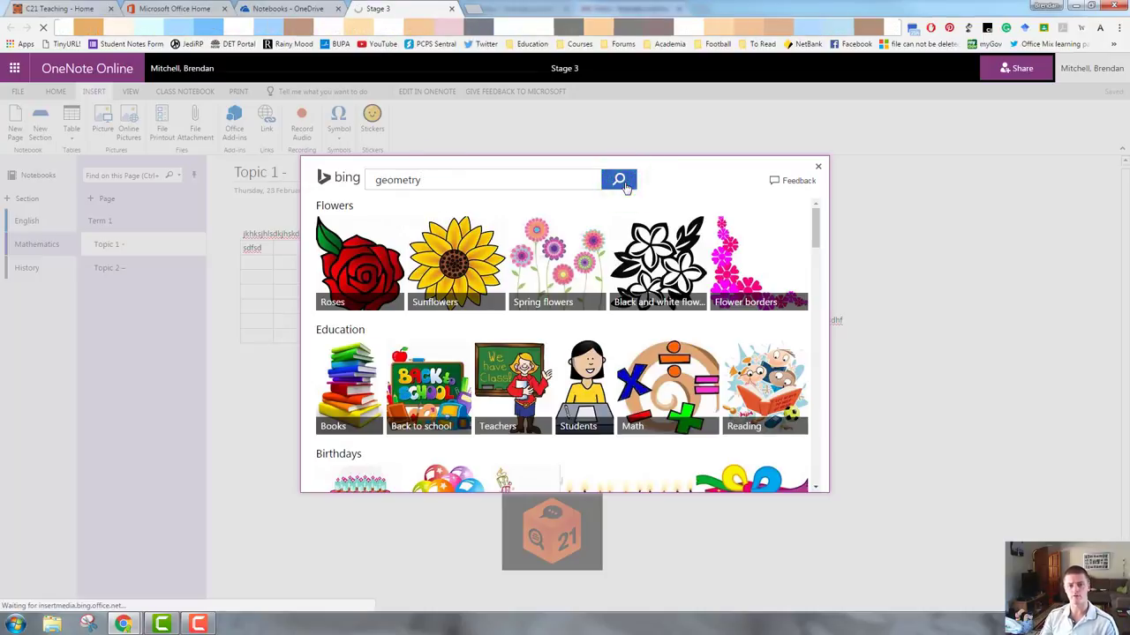
left_click(618, 180)
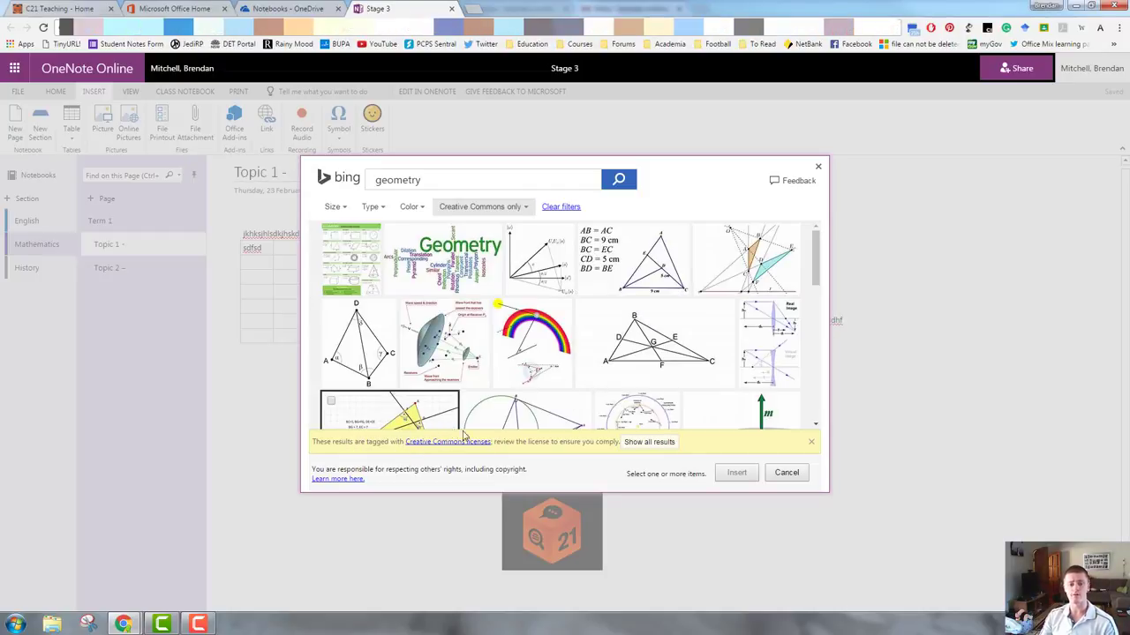
left_click(543, 265)
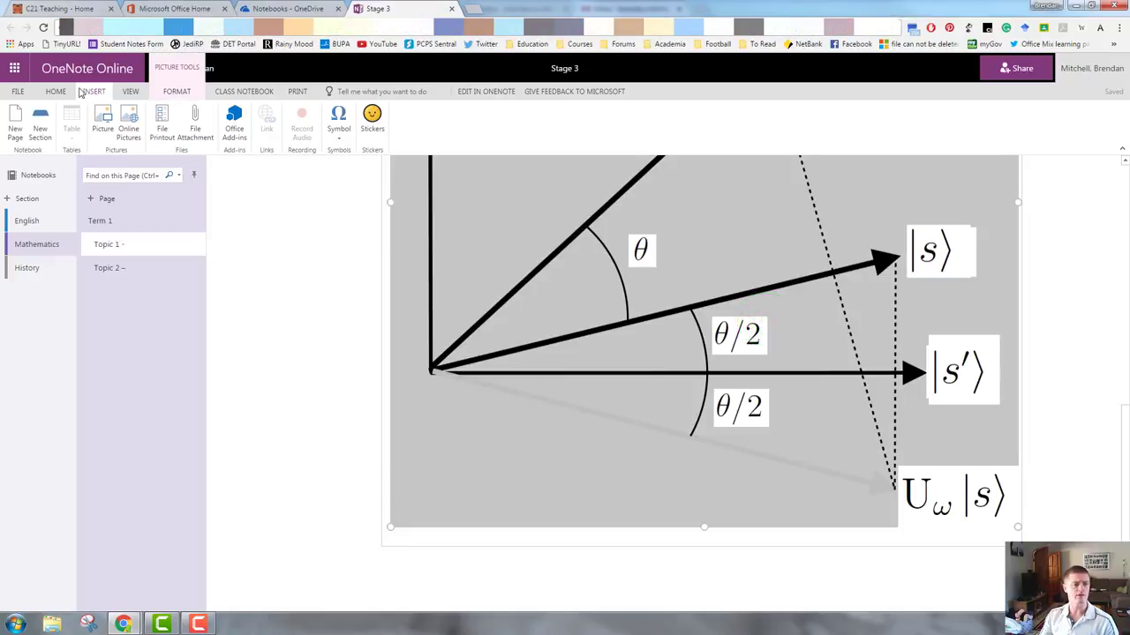
Scale the geometry diagram to 50% via Picture Tools Format
left_click(176, 92)
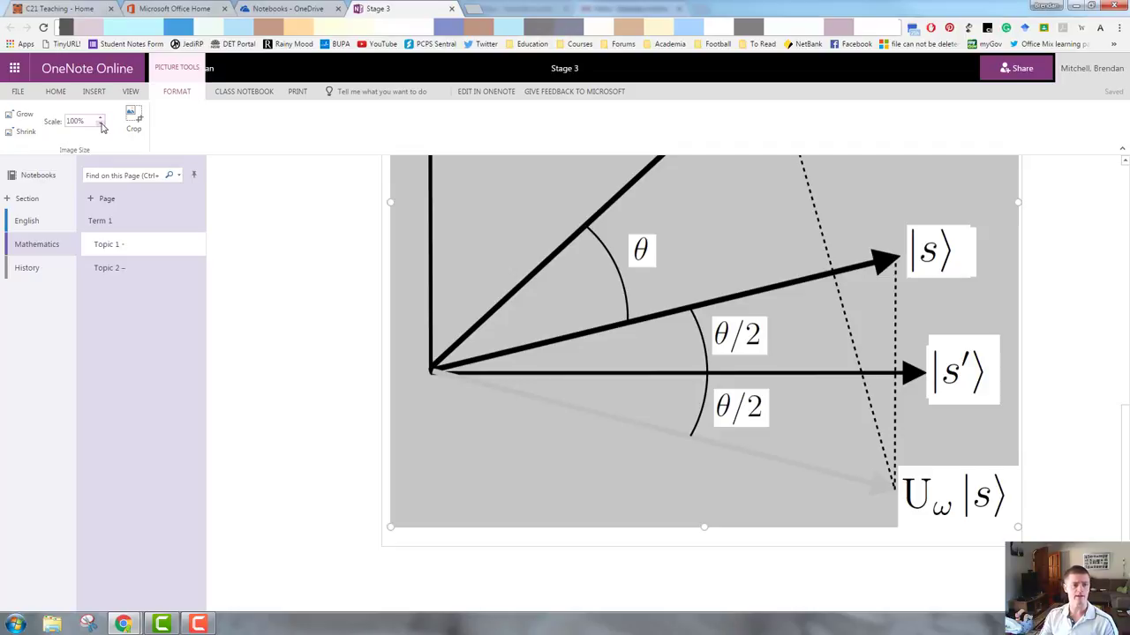
type("50")
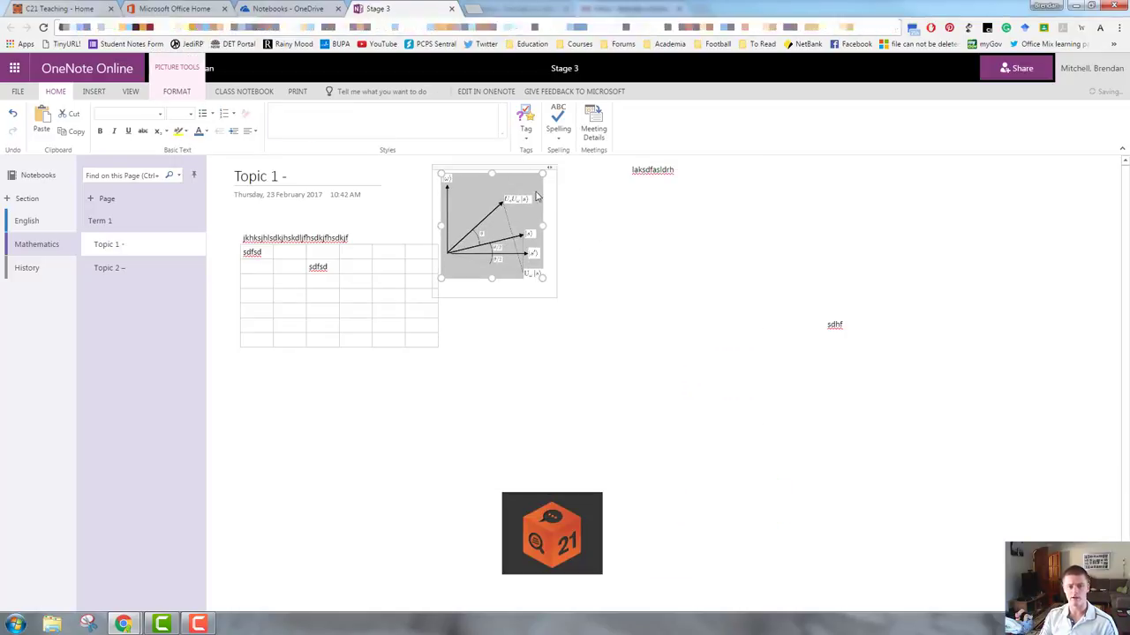
Move the geometry diagram to the right of the table and start an empty note below it
left_click_drag(491, 226, 621, 350)
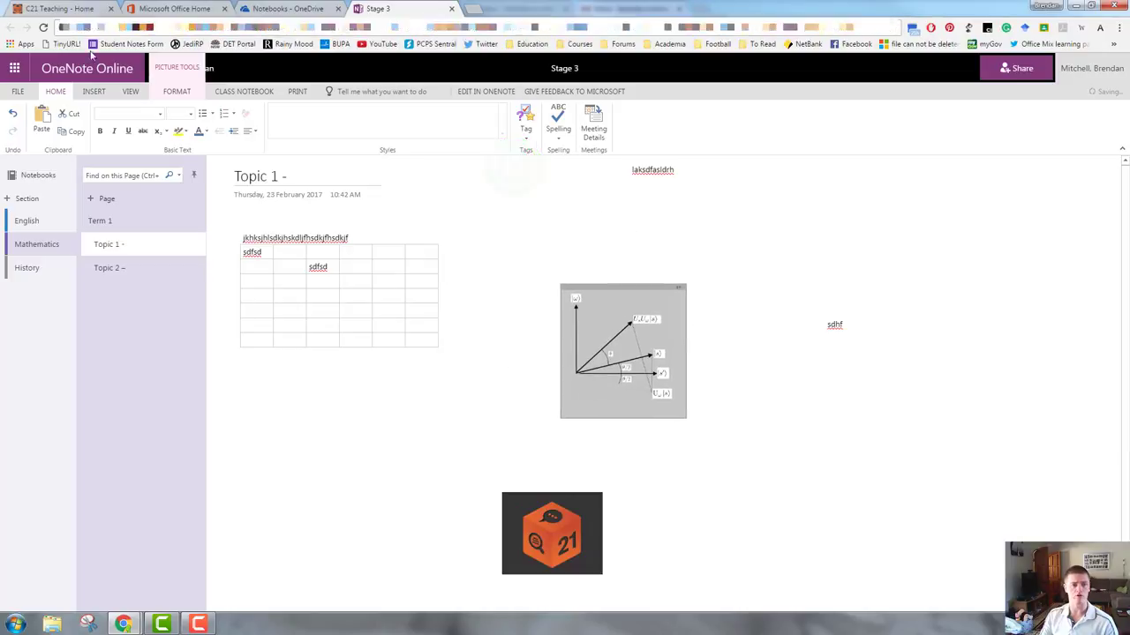
left_click(95, 92)
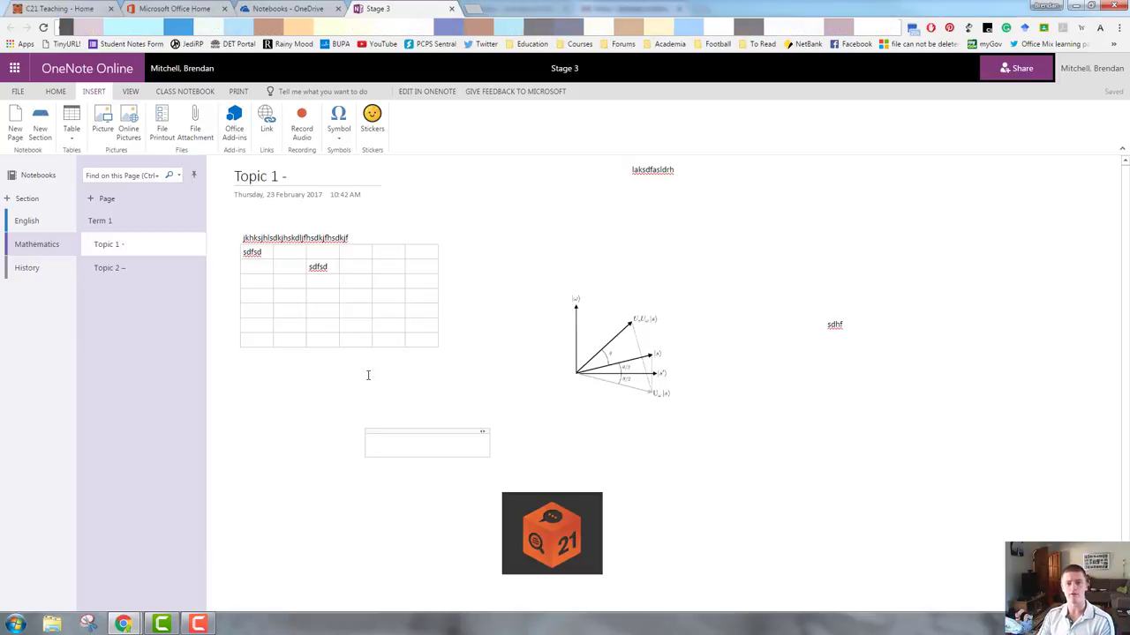
left_click(427, 443)
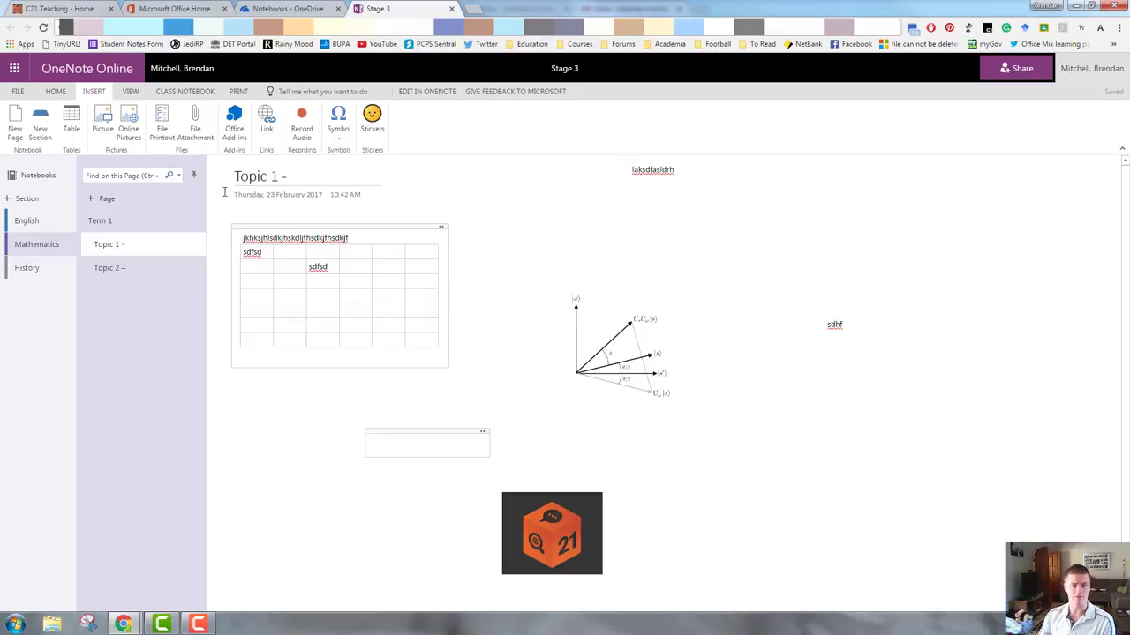
Insert a printout of the Guided Reading & Writing Groups PDF, declining the download prompt
left_click(162, 120)
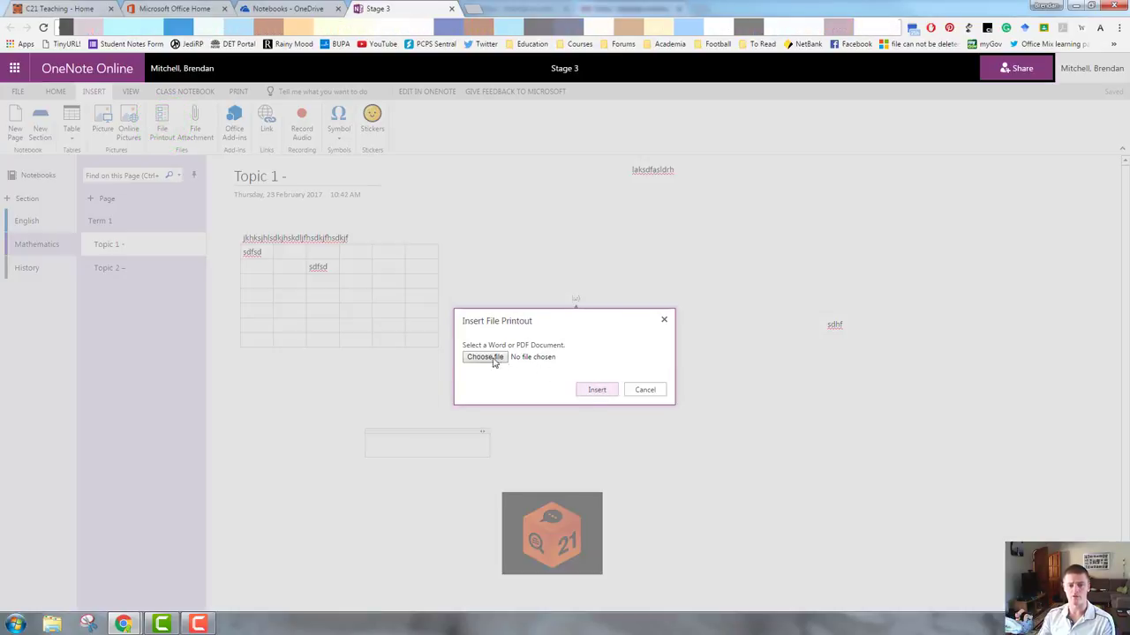
left_click(484, 356)
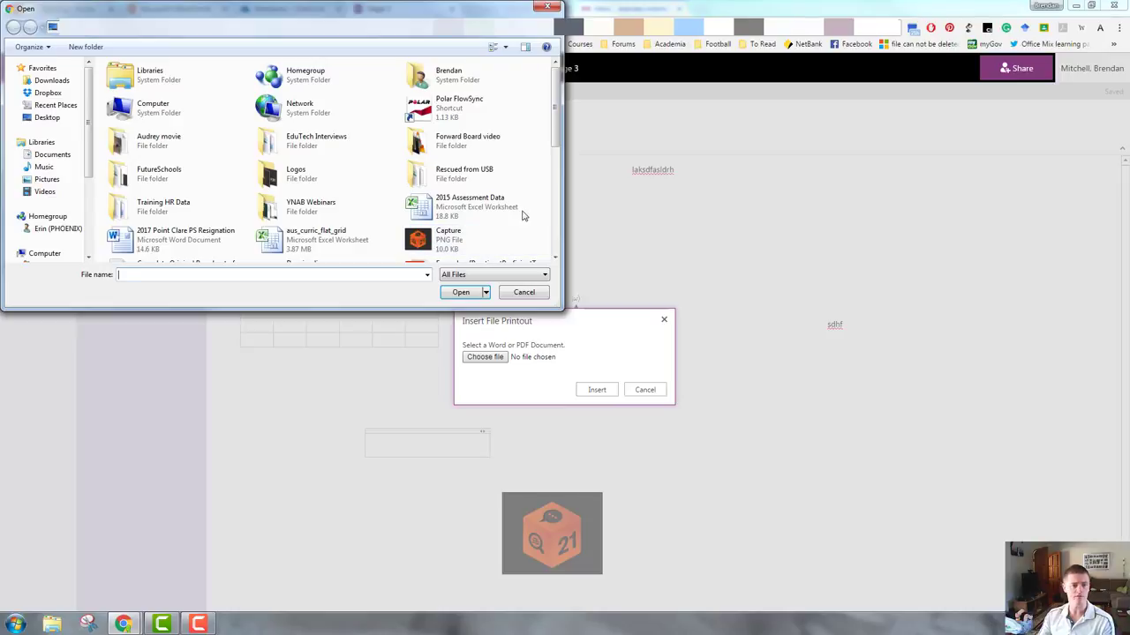
left_click(335, 177)
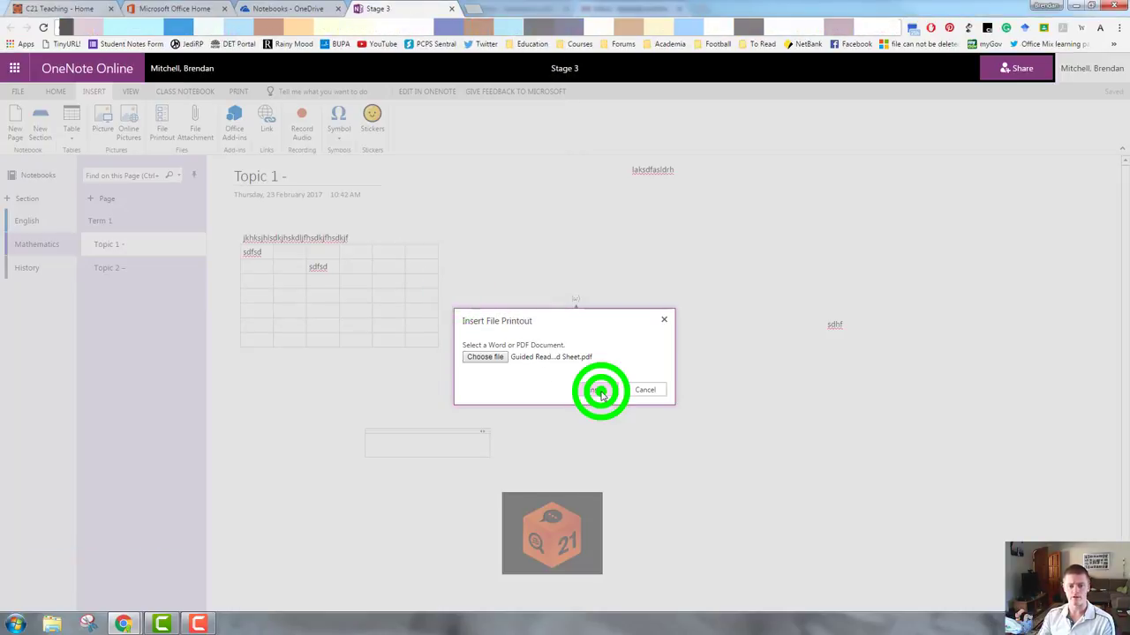
left_click(600, 390)
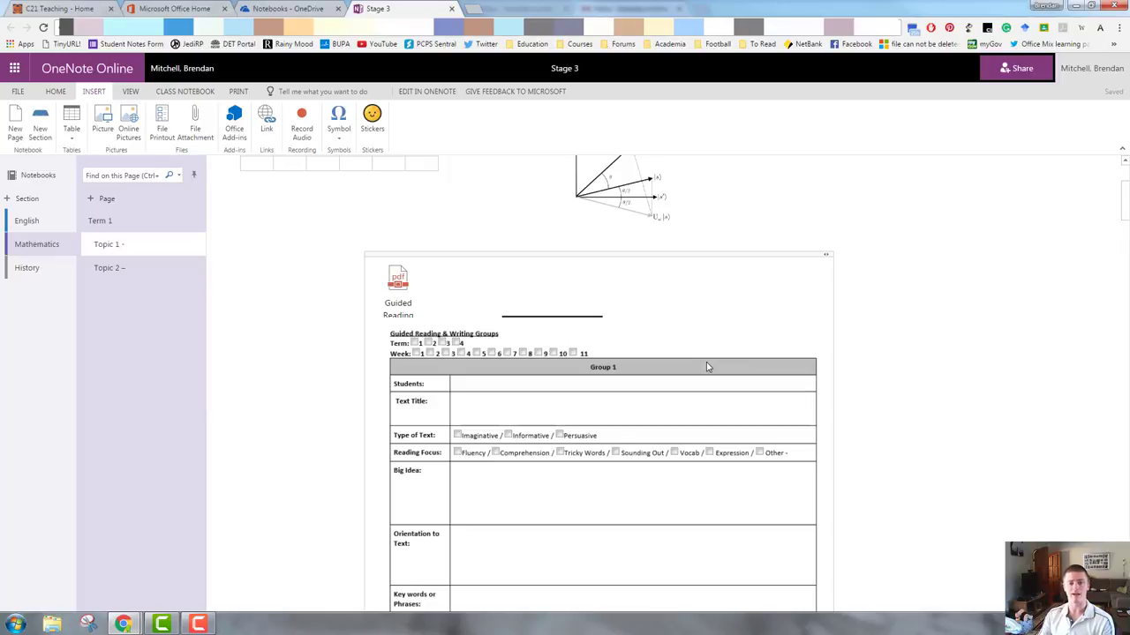
mouse_move(399, 279)
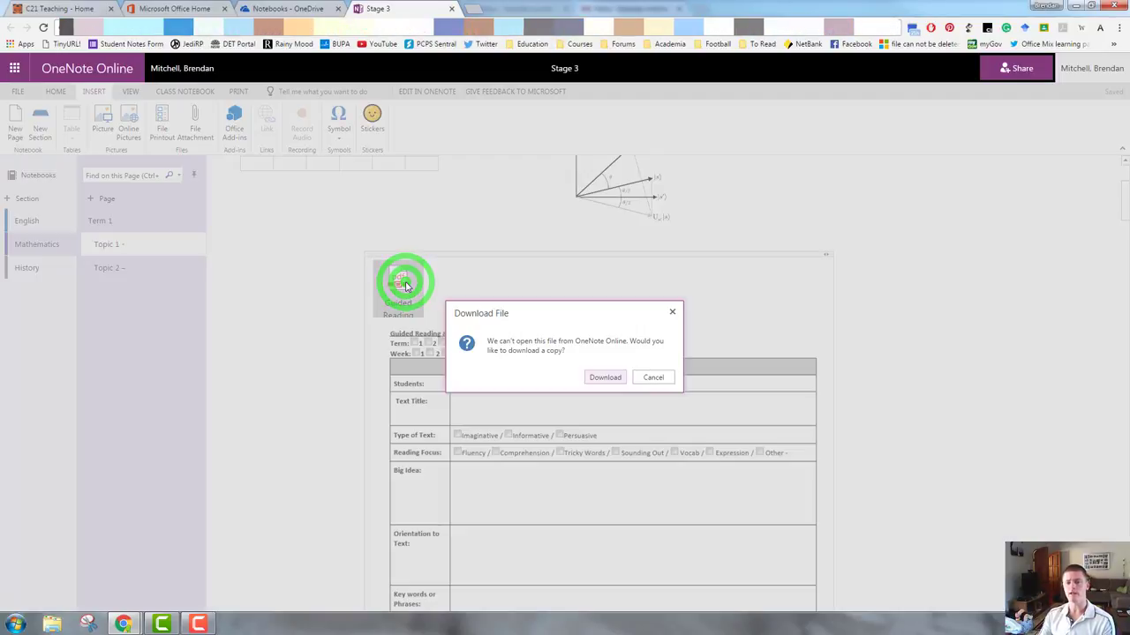
left_click(653, 377)
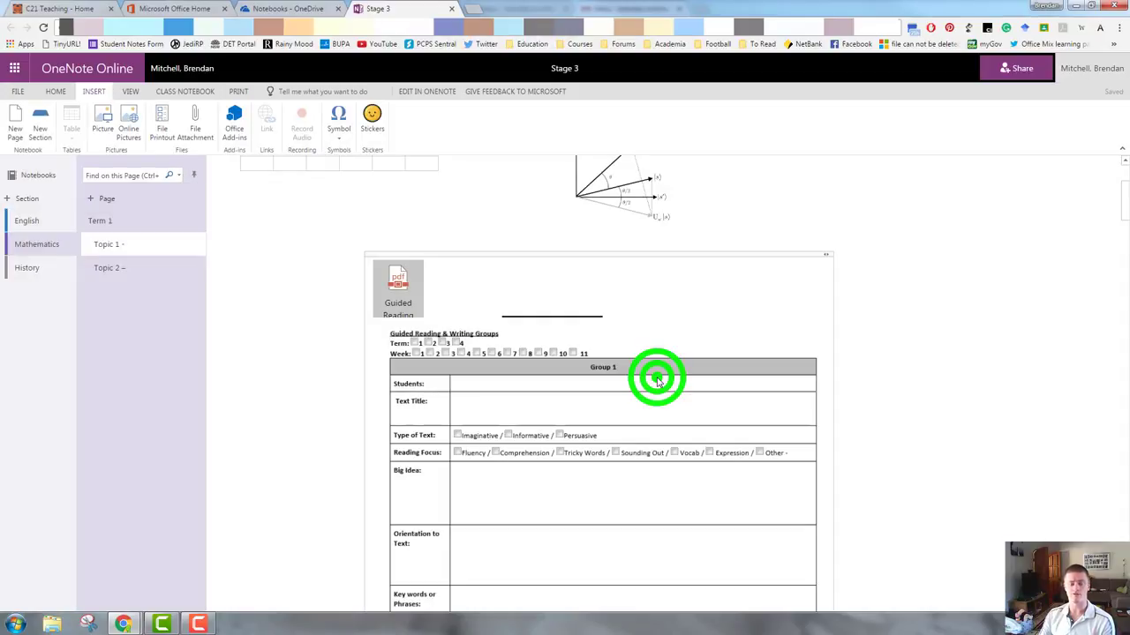
Attach the Guided Reading Groups Record Sheet PDF as a file icon above the diagram
scroll("down", 3)
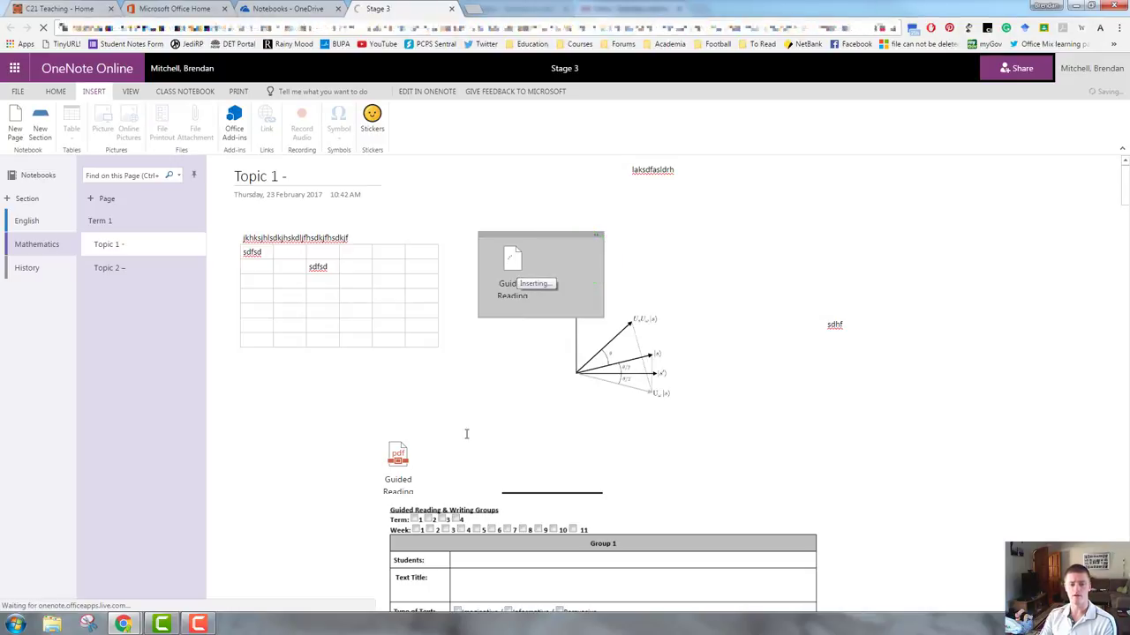
left_click(512, 265)
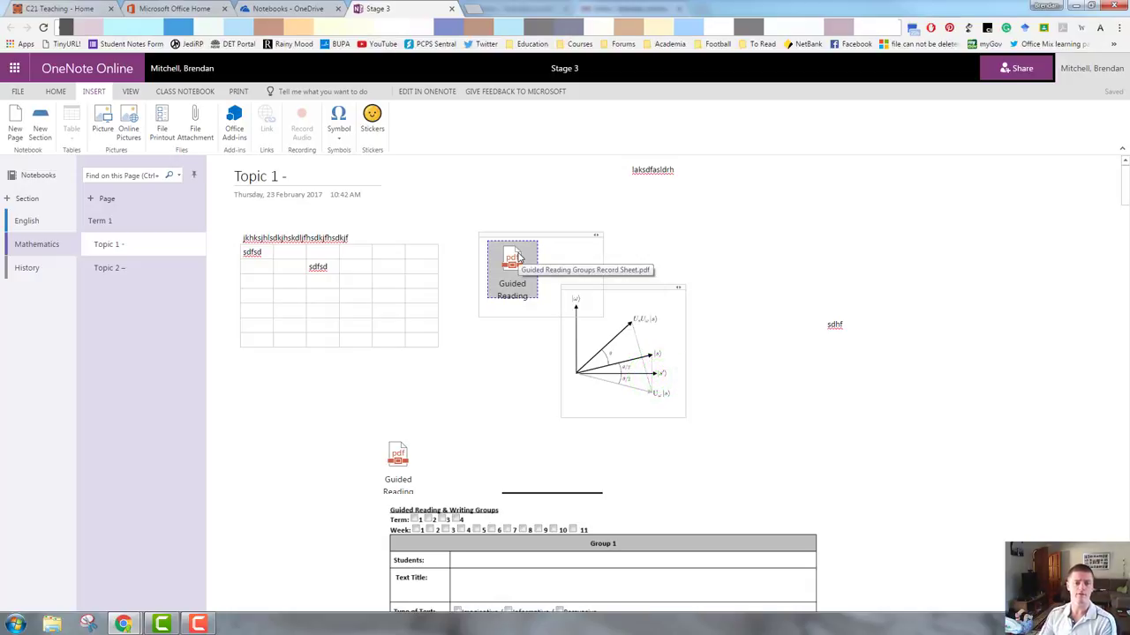
mouse_move(505, 272)
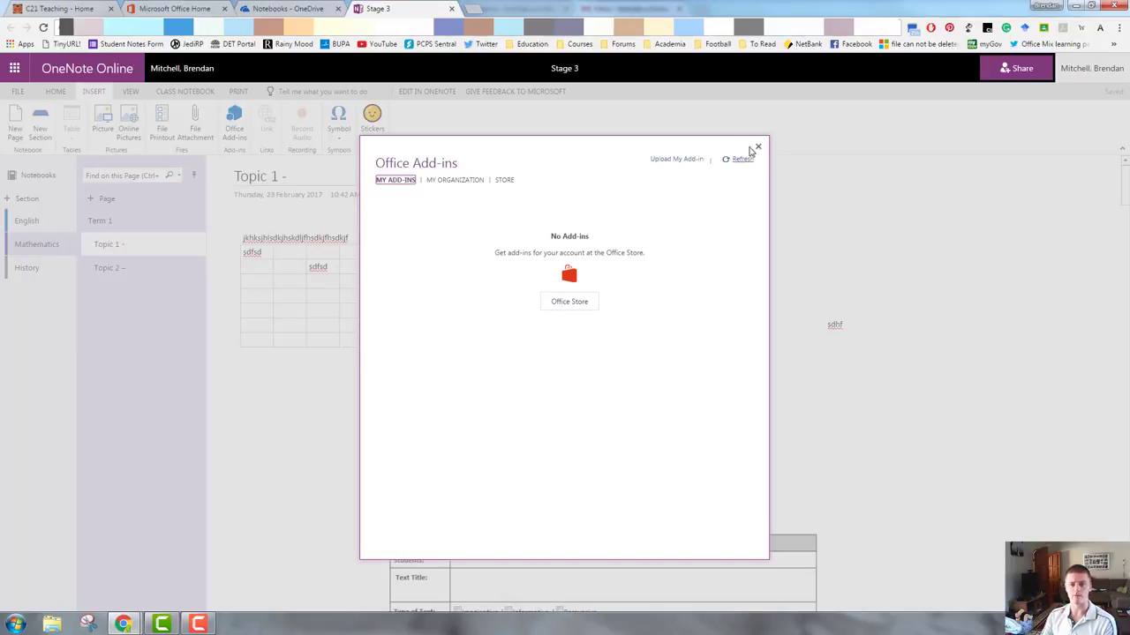
Close the Office Add-ins window and start a placeholder note right of the diagram
left_click(757, 146)
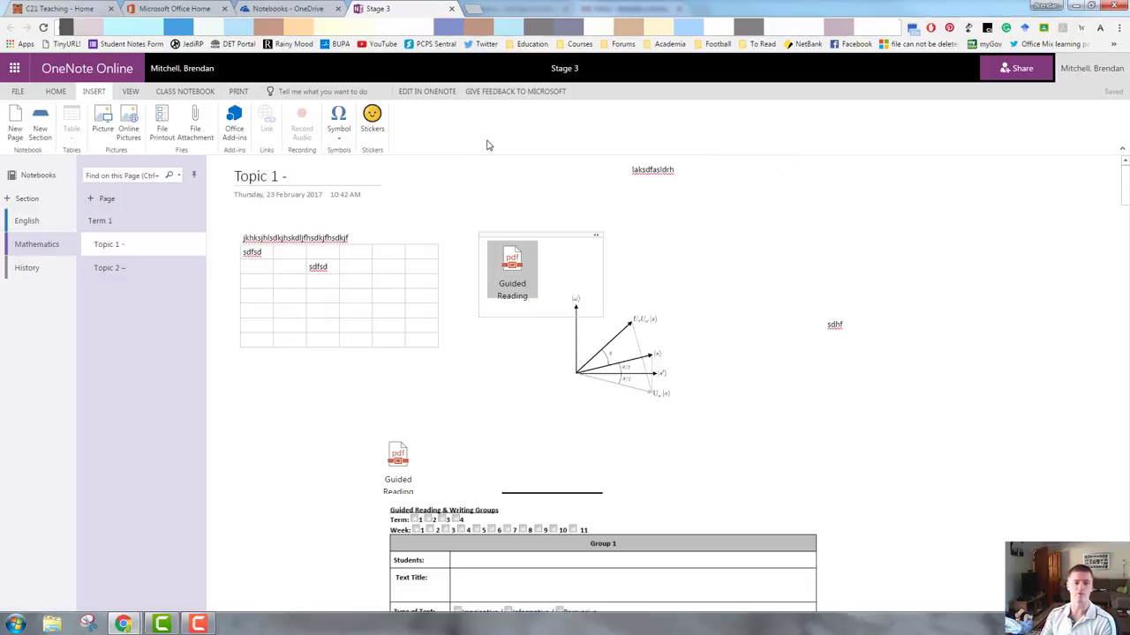
left_click(261, 245)
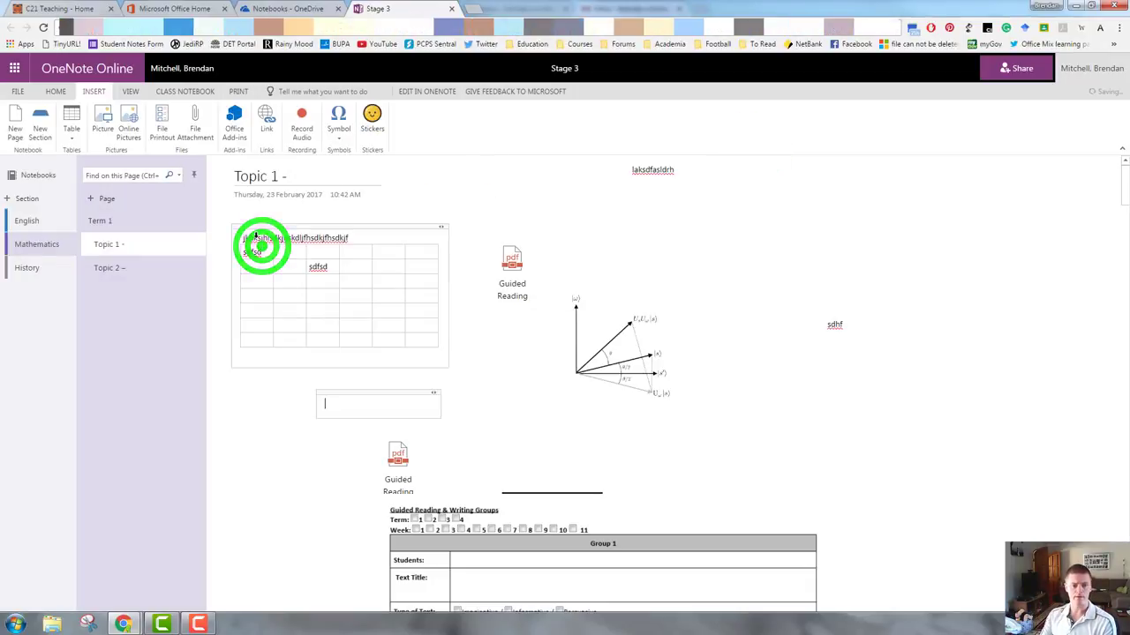
left_click(261, 247)
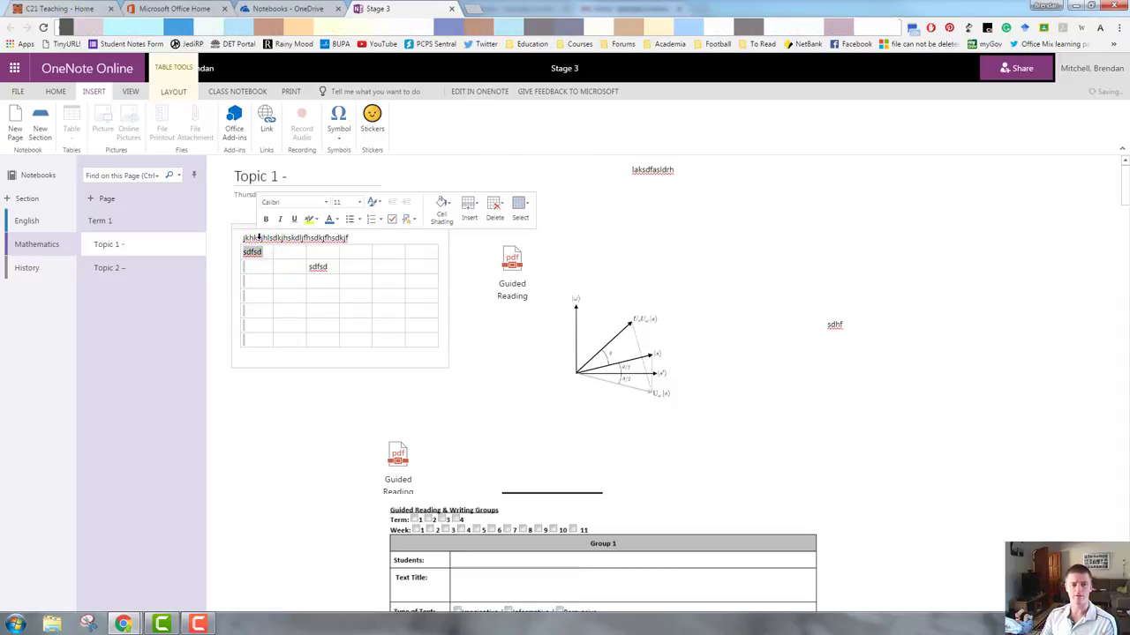
left_click(258, 240)
type("jhfksdjfhsdkjfh")
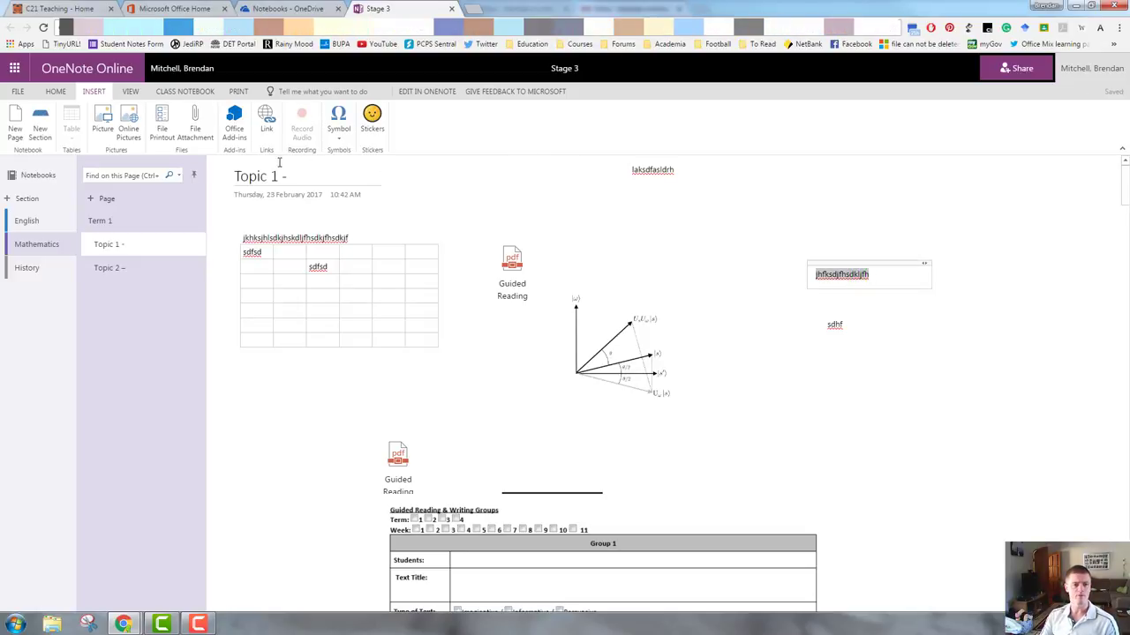
left_click(264, 120)
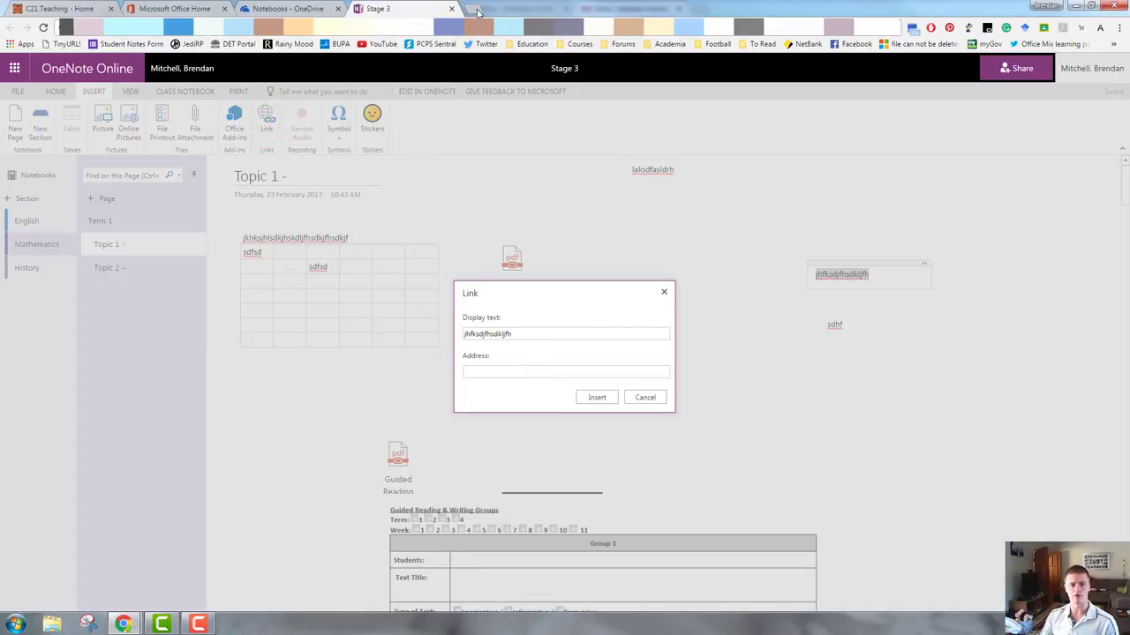
left_click(56, 9)
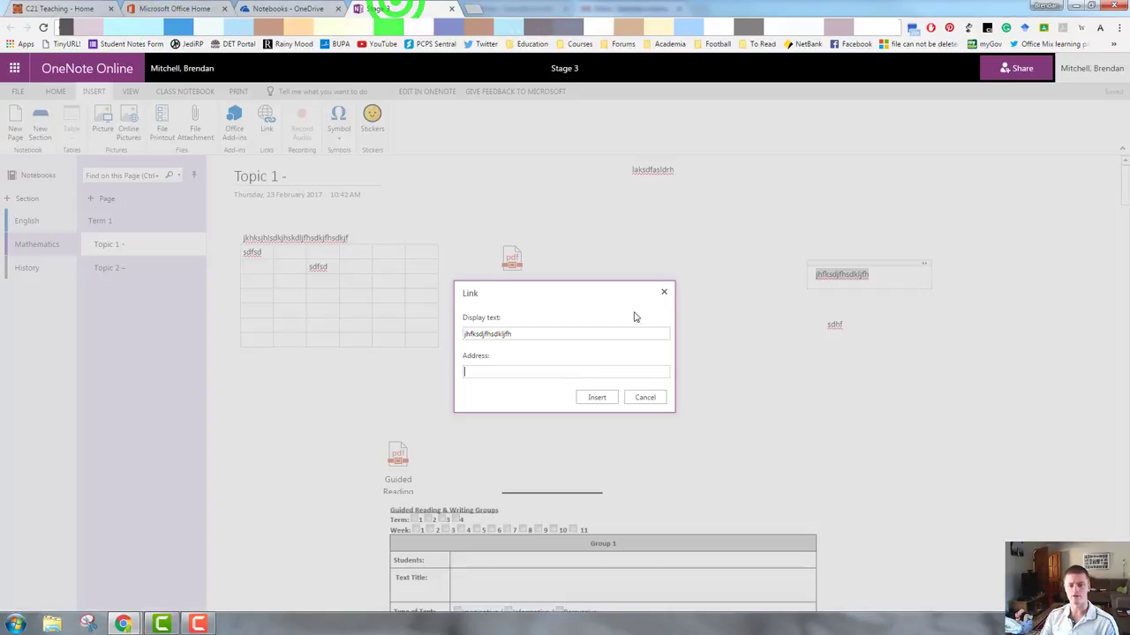
type("http://www.c21teaching.com.au/")
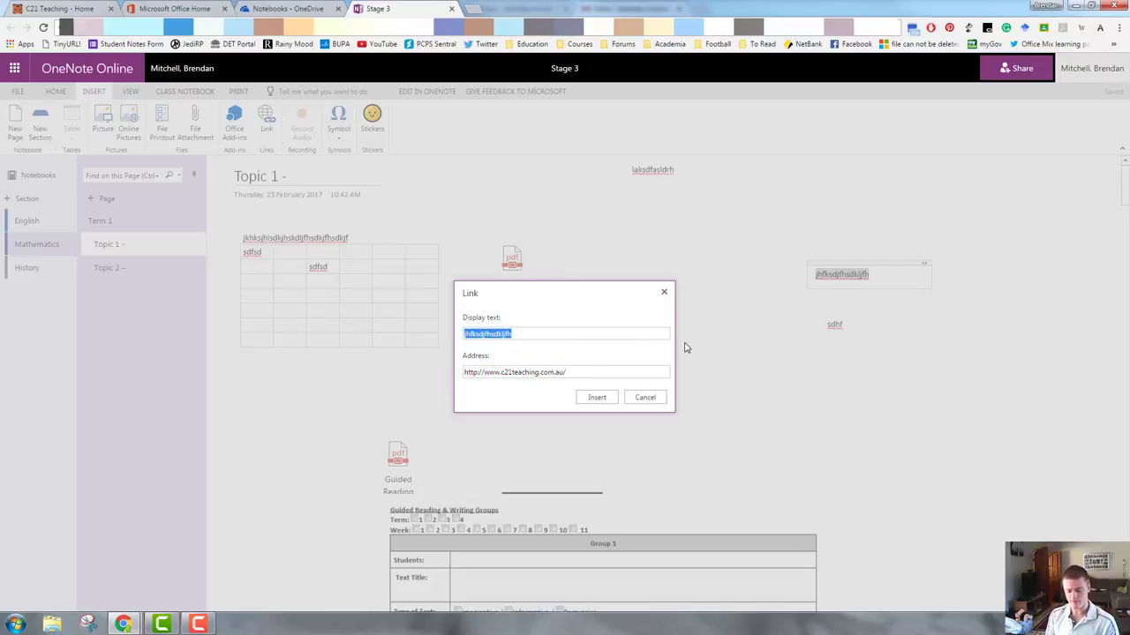
type("C21 Teaching")
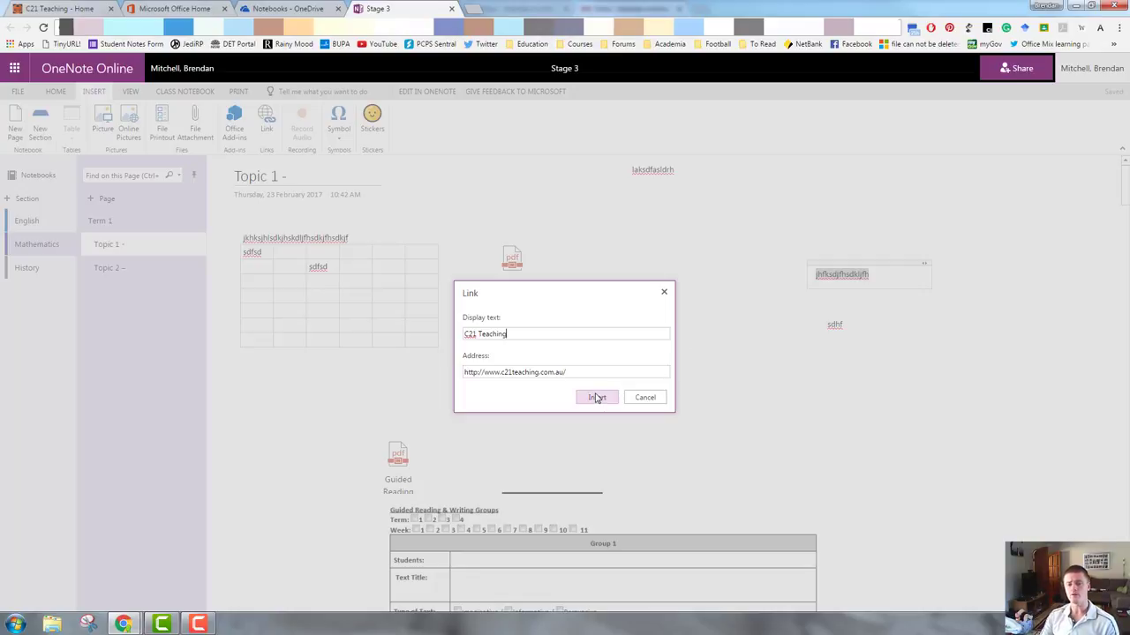
left_click(596, 397)
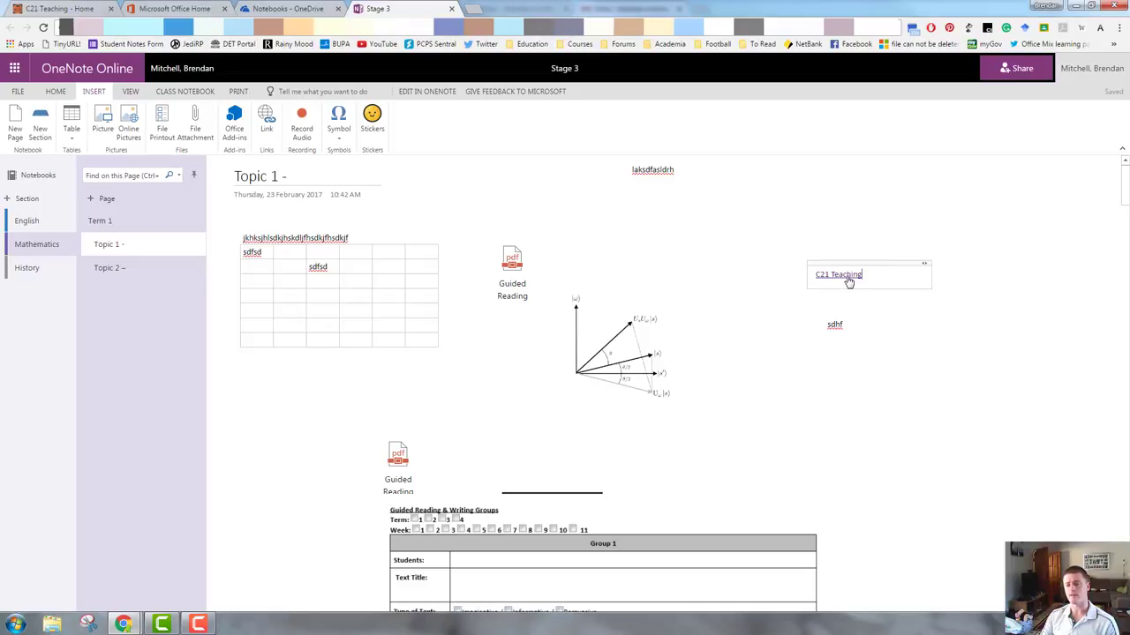
mouse_move(836, 275)
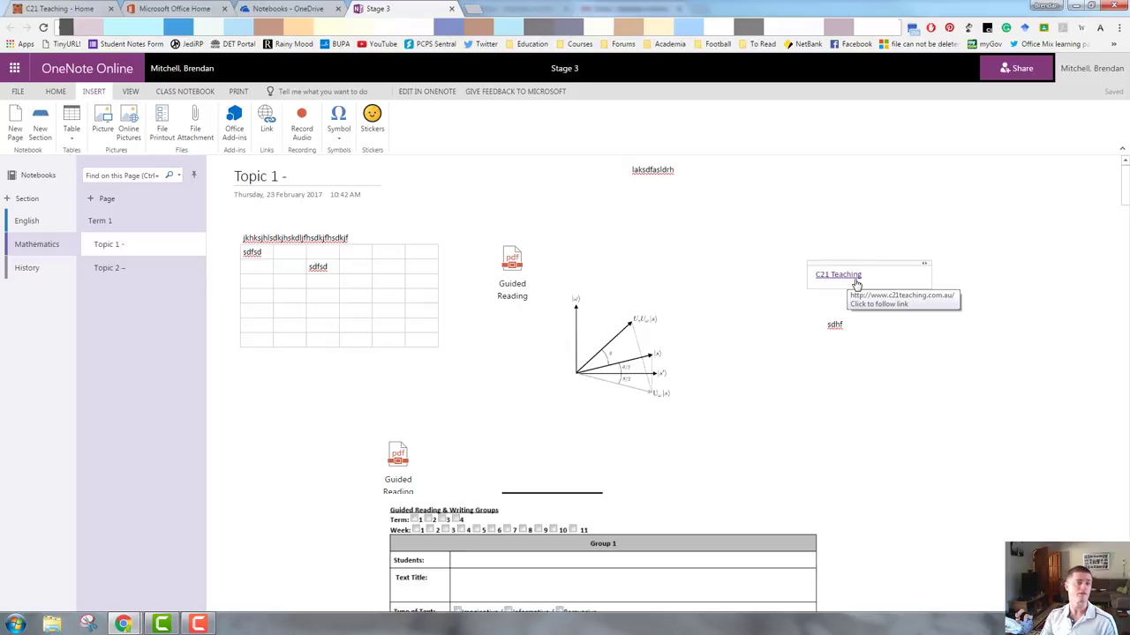
mouse_move(902, 325)
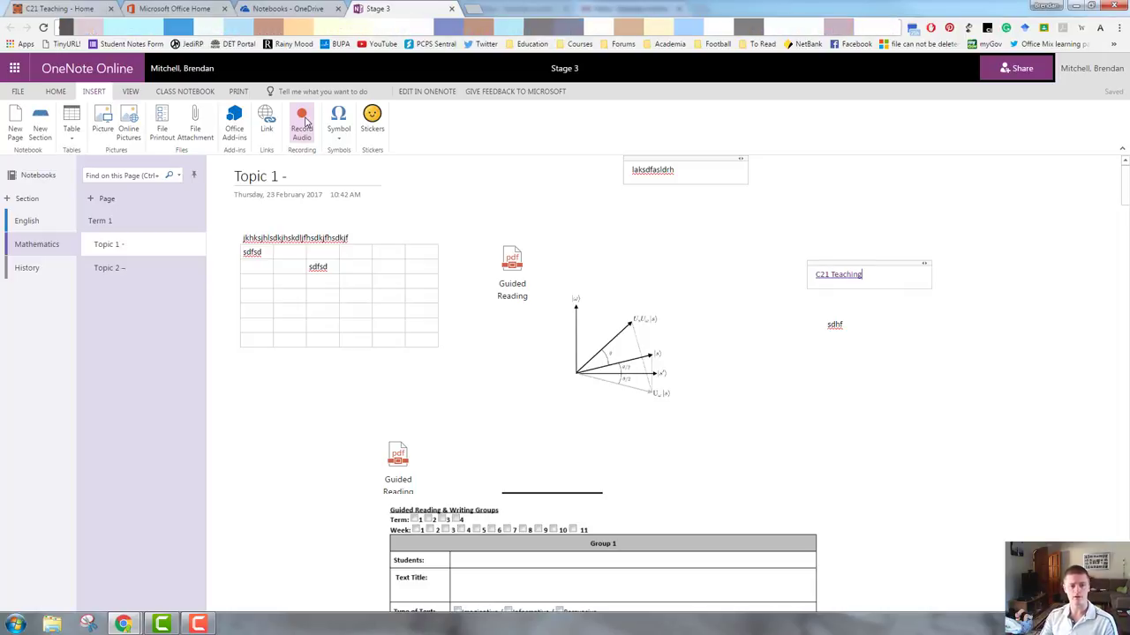
Start an audio recording below the diagram, allowing microphone access
left_click(301, 120)
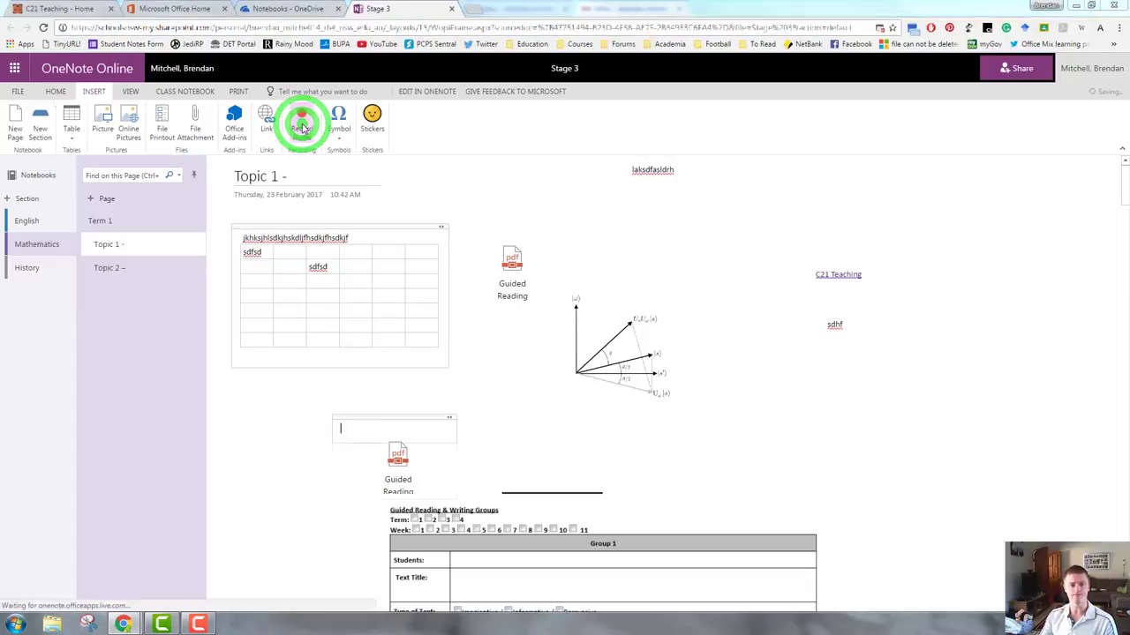
left_click(302, 123)
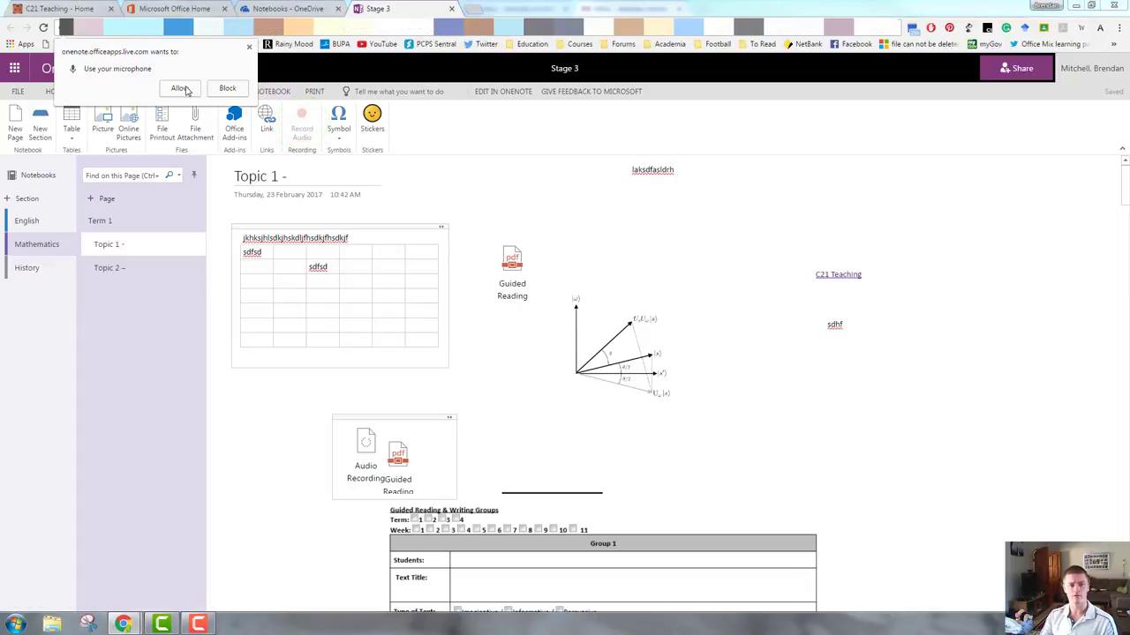
left_click(180, 88)
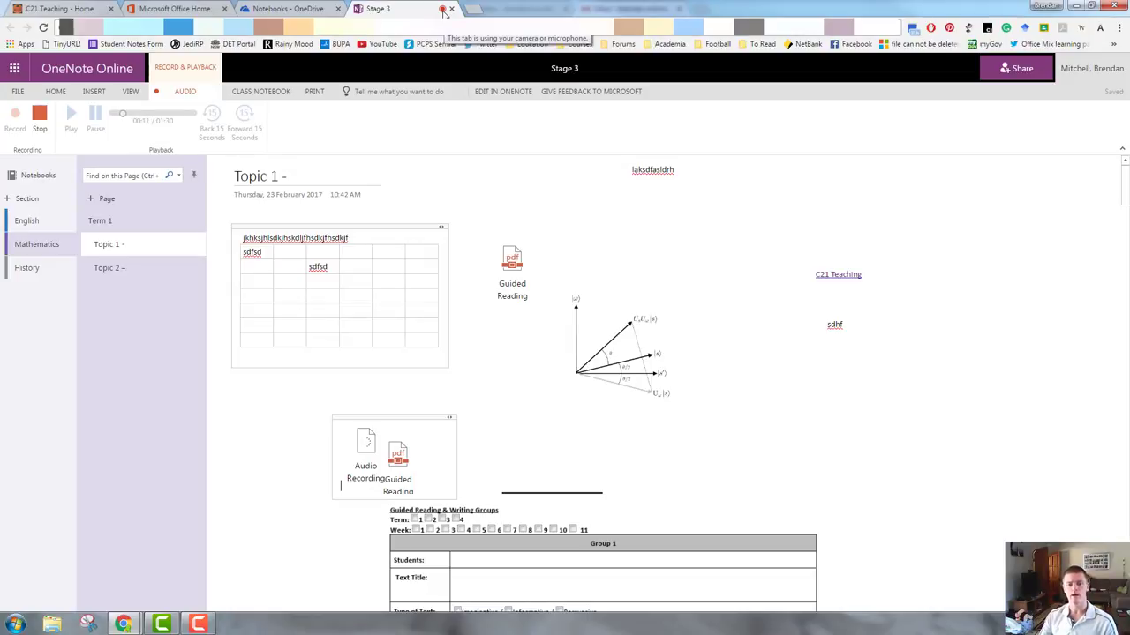
left_click(365, 445)
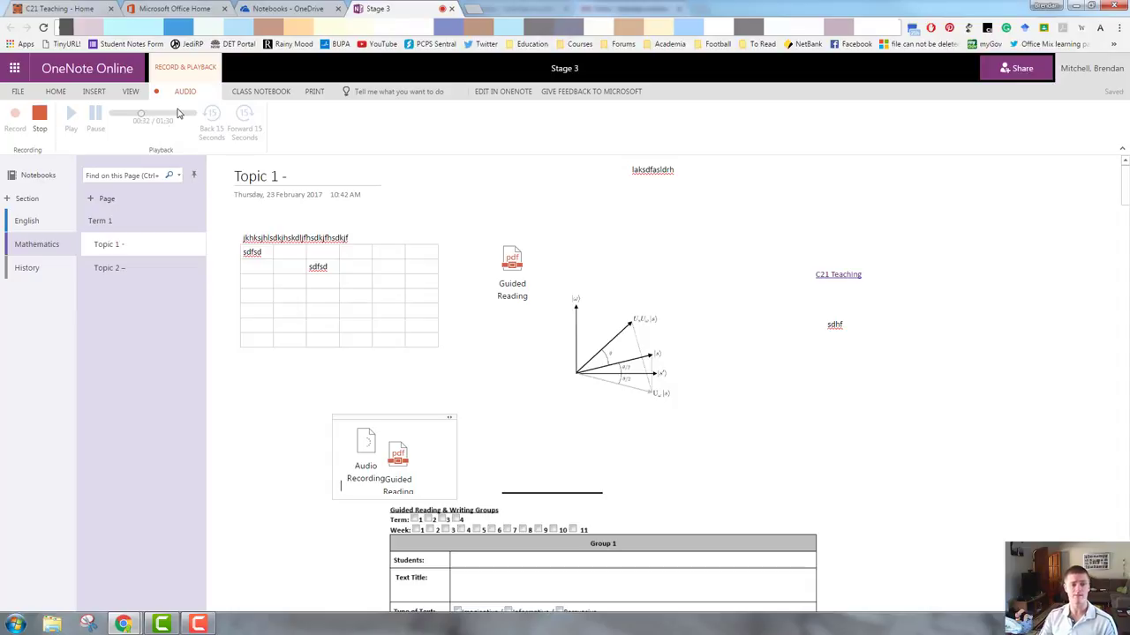
mouse_move(297, 140)
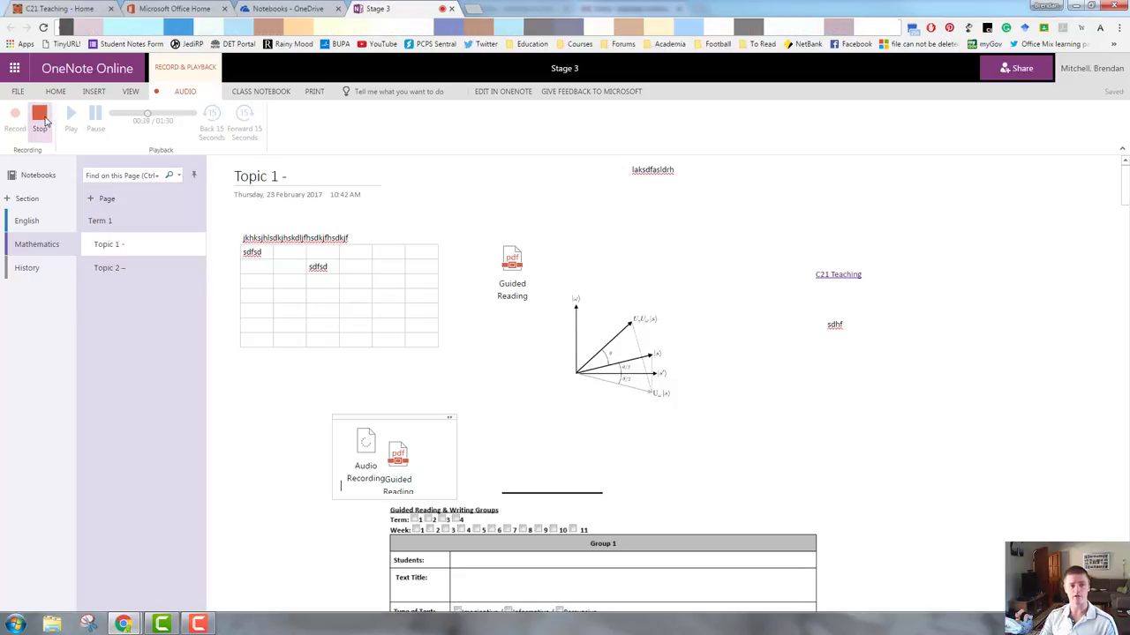
Stop the recording and play back the embedded audio clip
left_click(39, 120)
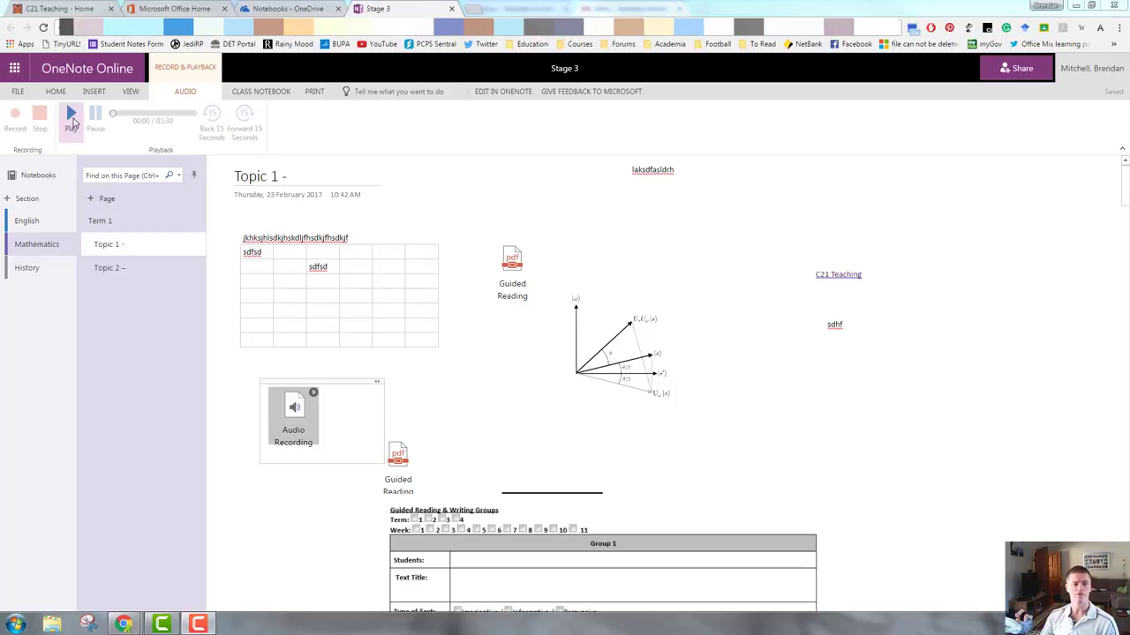
left_click(71, 115)
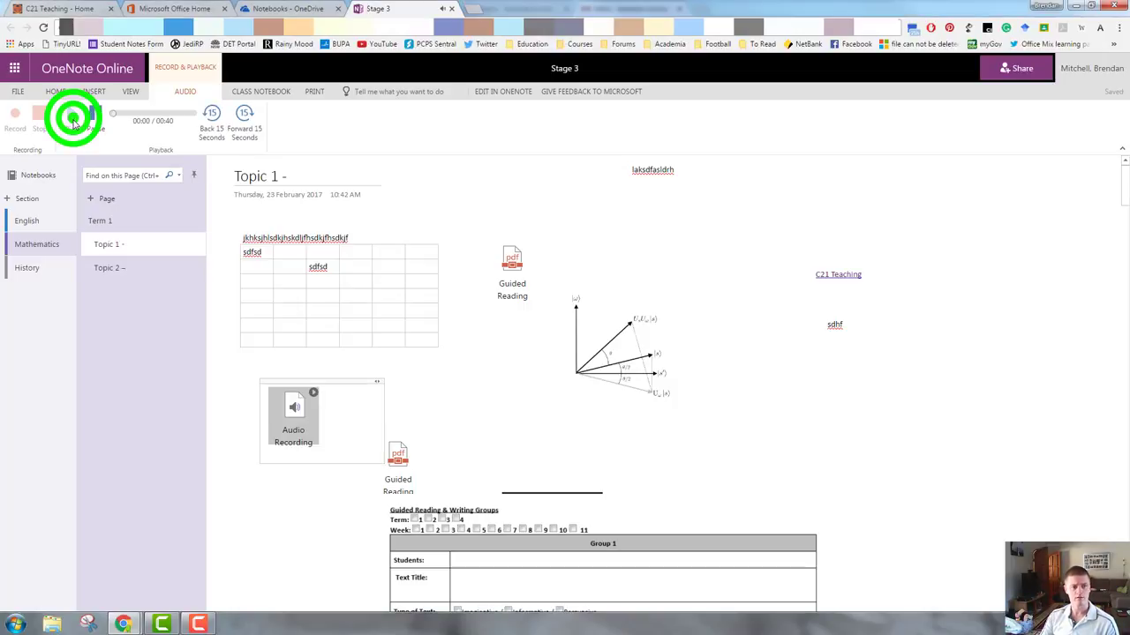
left_click(71, 113)
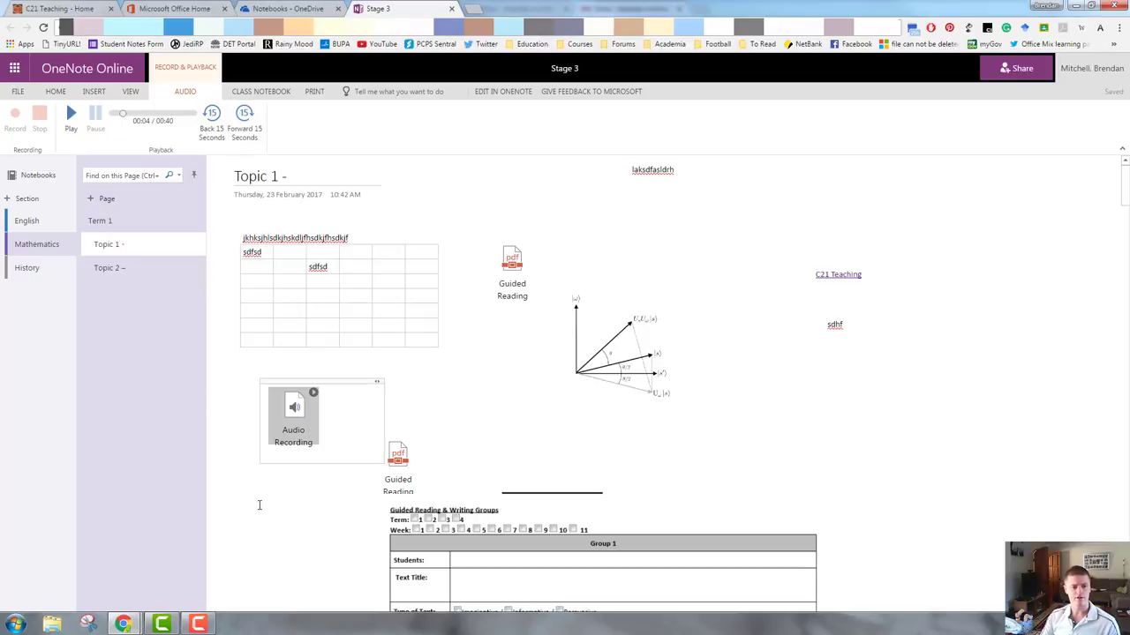
Show the Stickers pane below the recording and browse the Checkplus set
left_click(93, 92)
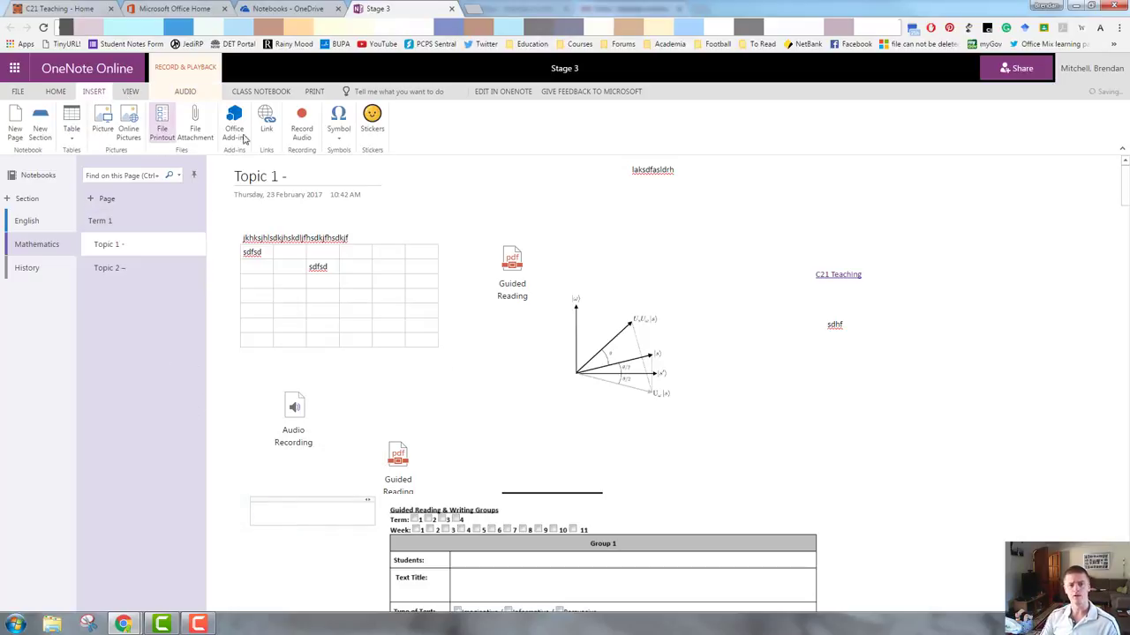
left_click(339, 120)
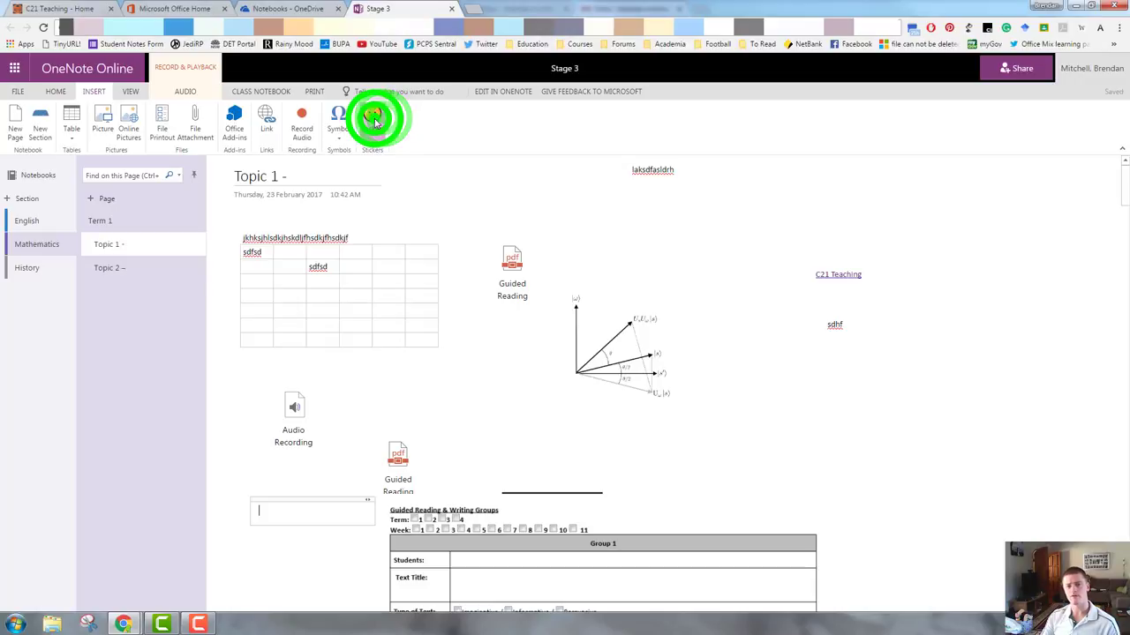
left_click(371, 120)
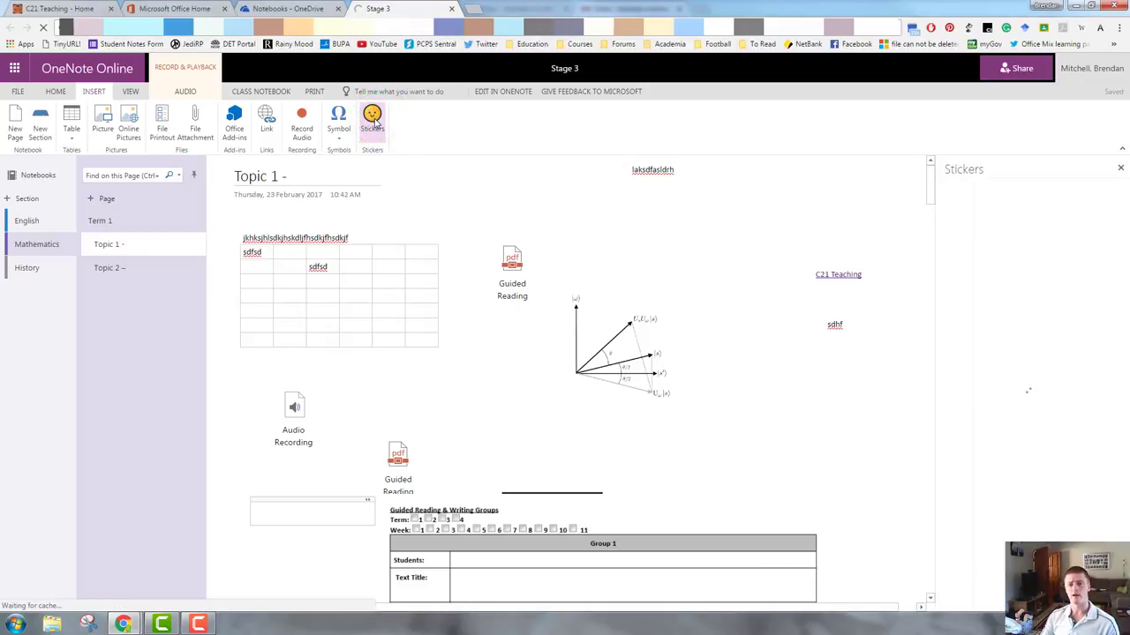
left_click(370, 120)
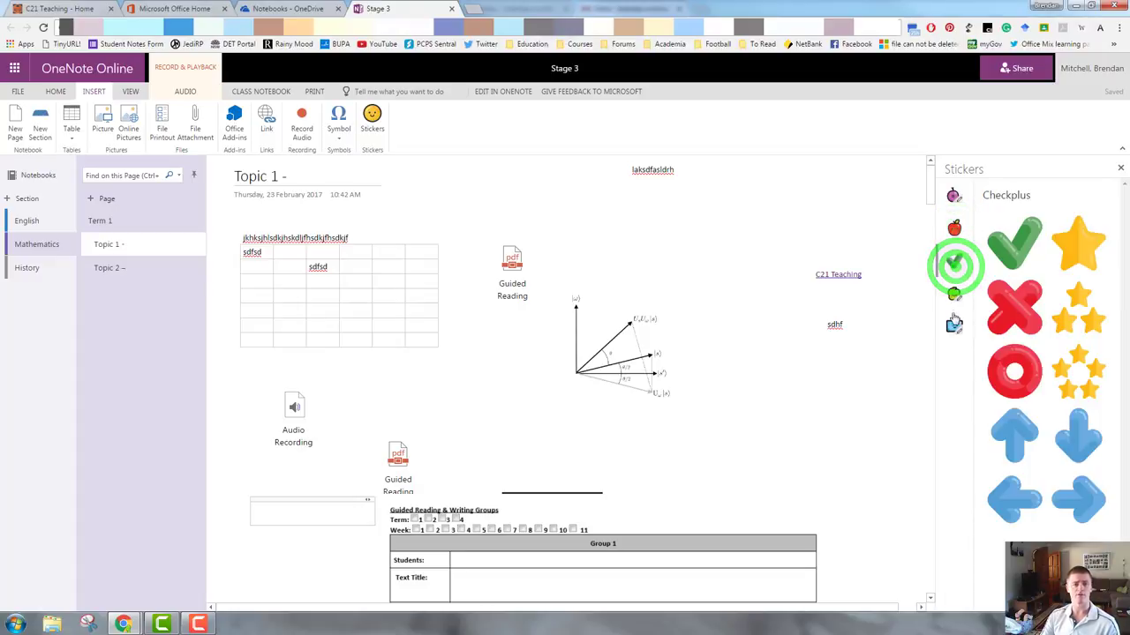
left_click(953, 265)
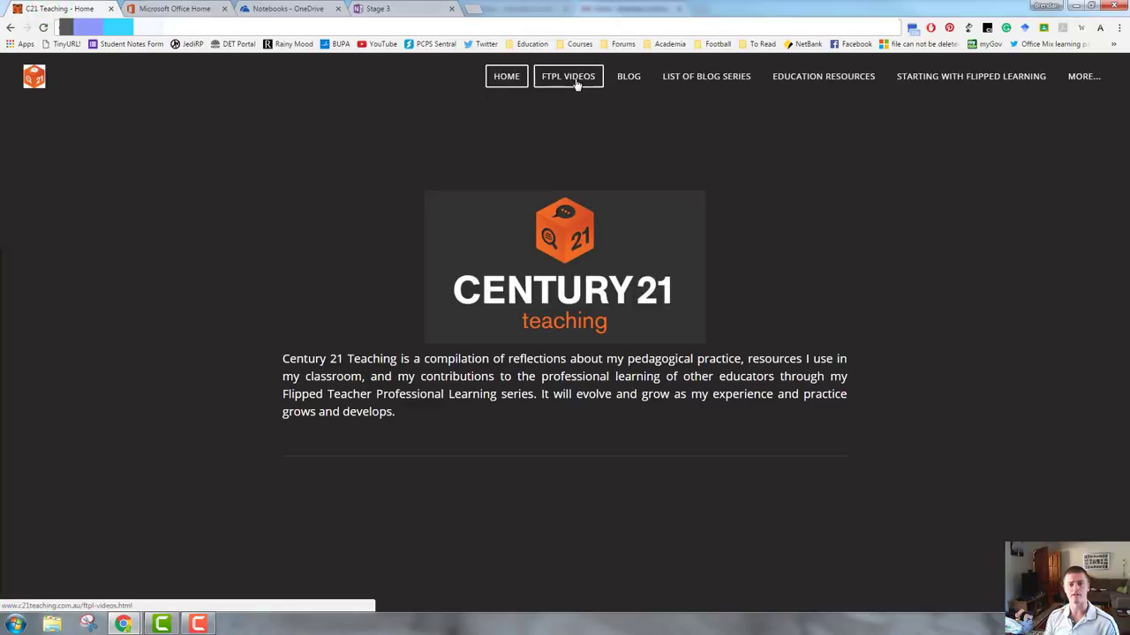
Navigate to the FTPL VIDEOS page from the Century 21 Teaching home page
left_click(568, 76)
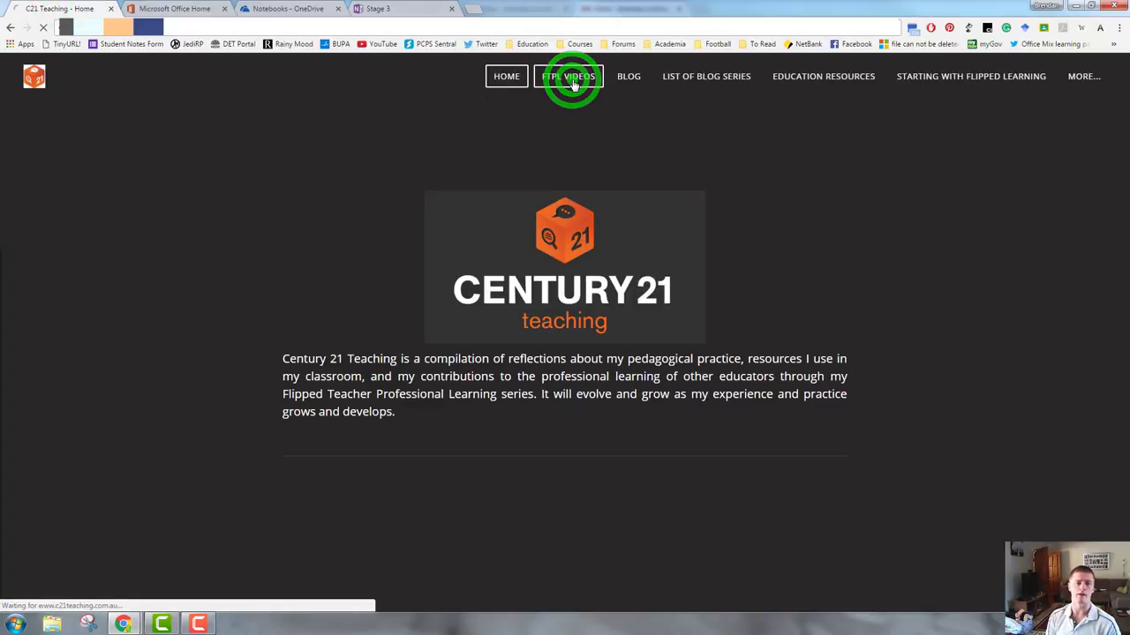
left_click(568, 76)
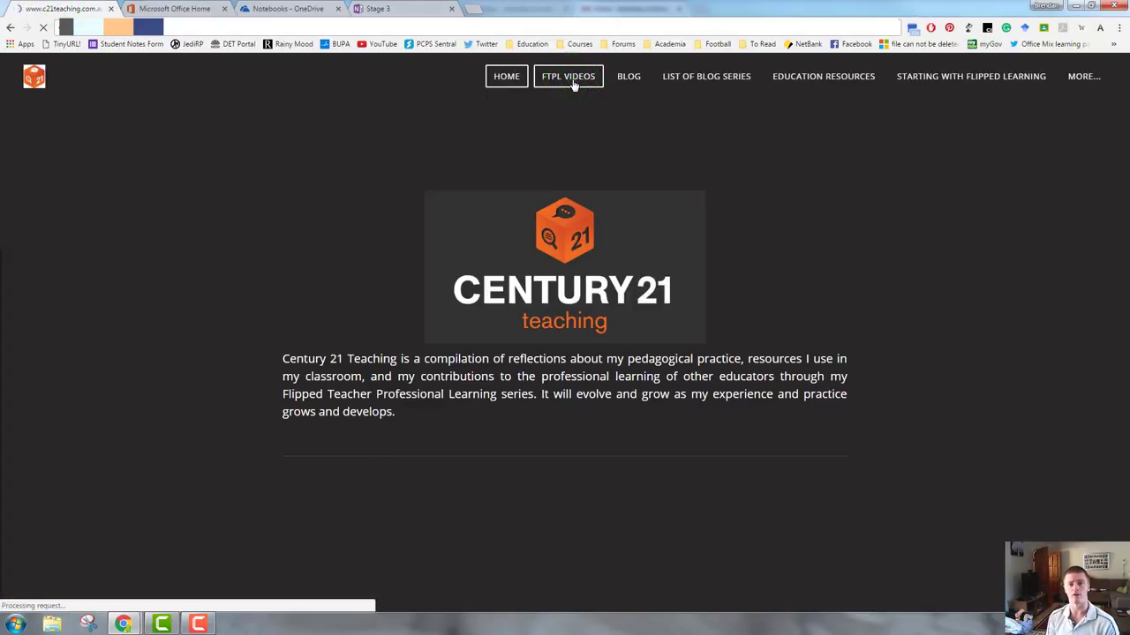